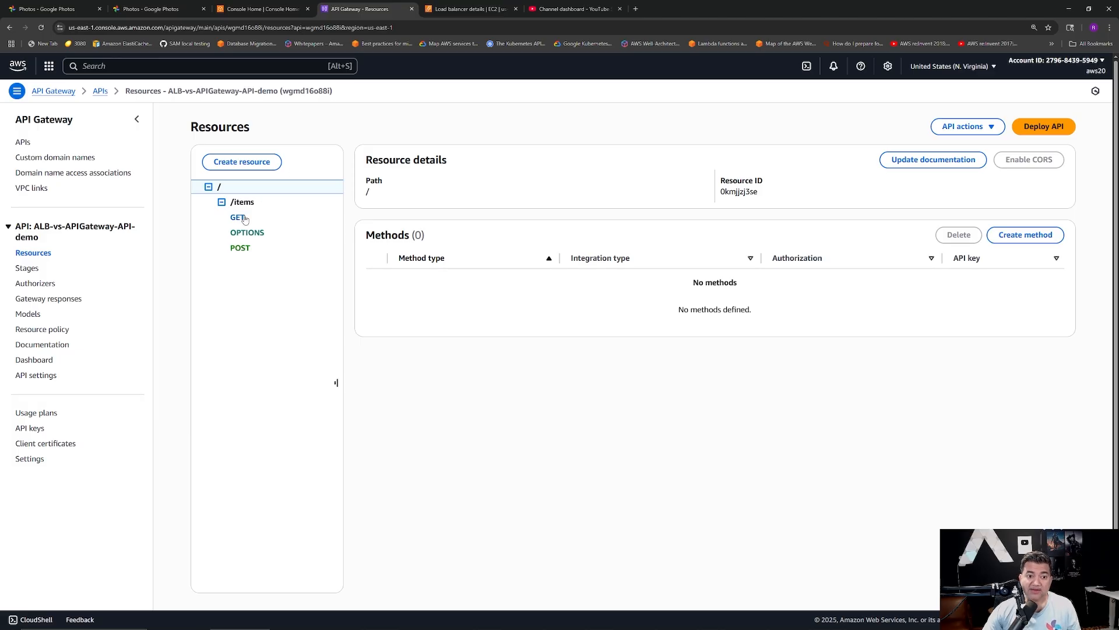
View the Lambda proxy integration settings of the GET and then the POST method on /items.
left_click(237, 216)
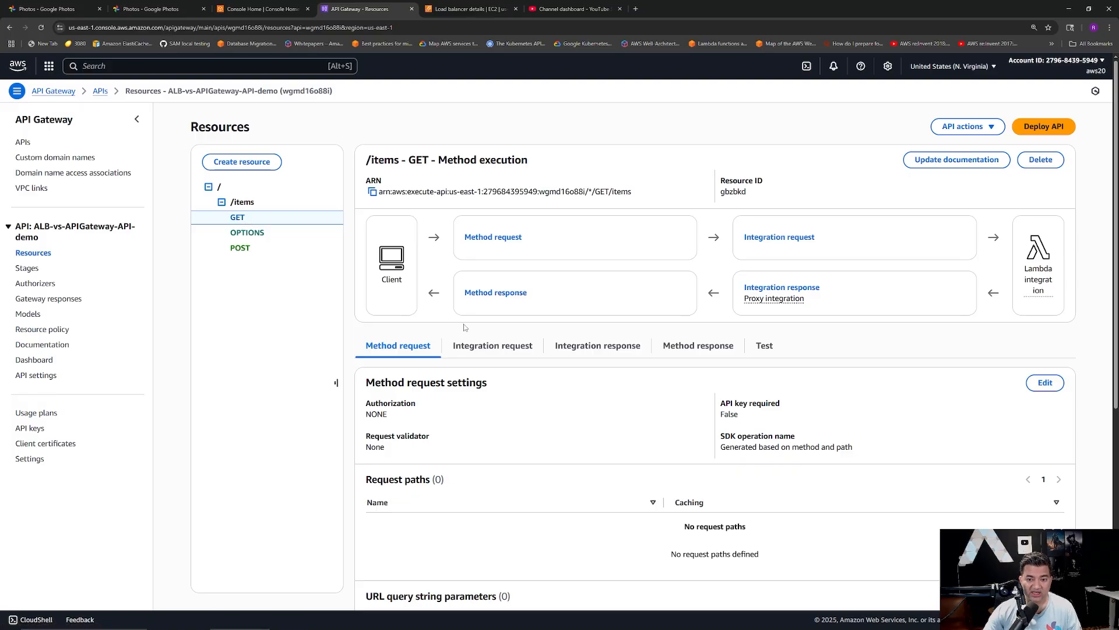
left_click(492, 345)
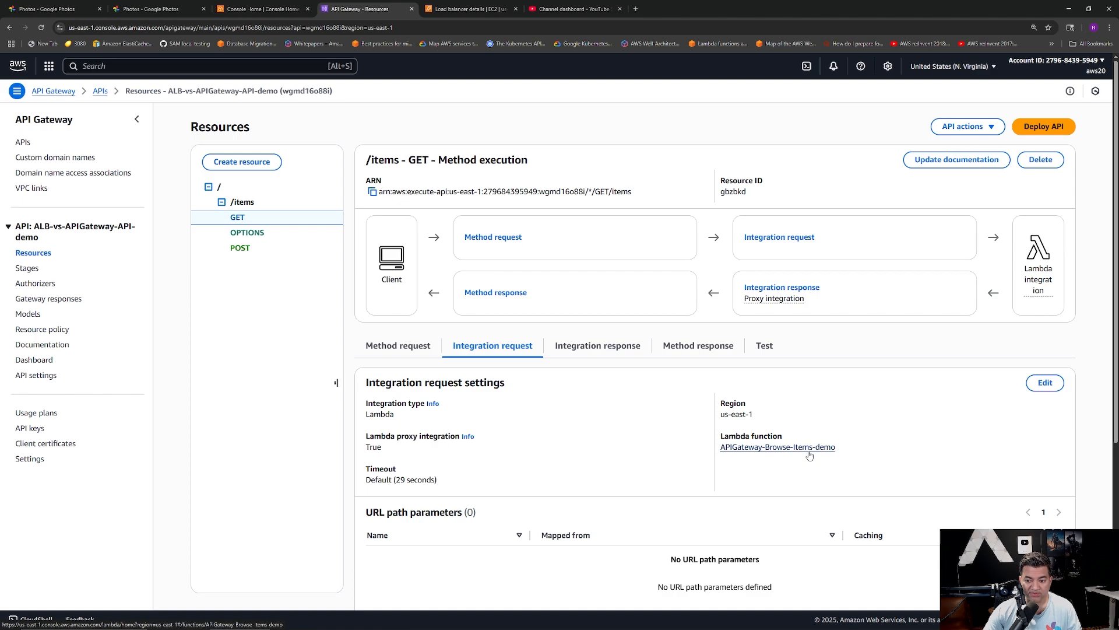
left_click(240, 247)
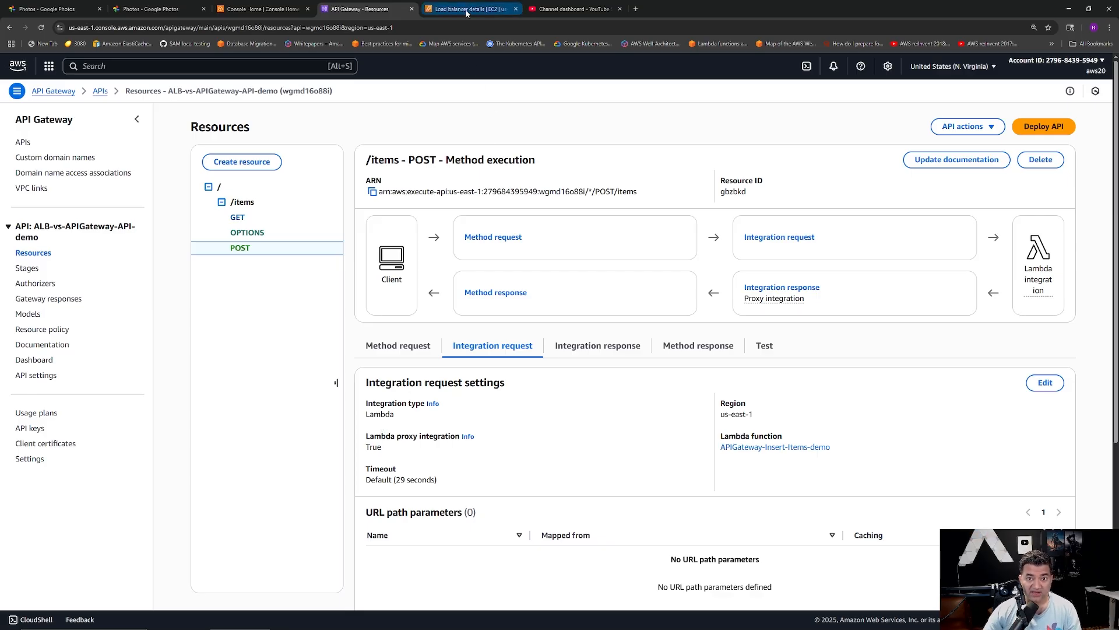
Show the ALB-vs-APIGateway-demo load balancer details and select its DNS name.
left_click(467, 8)
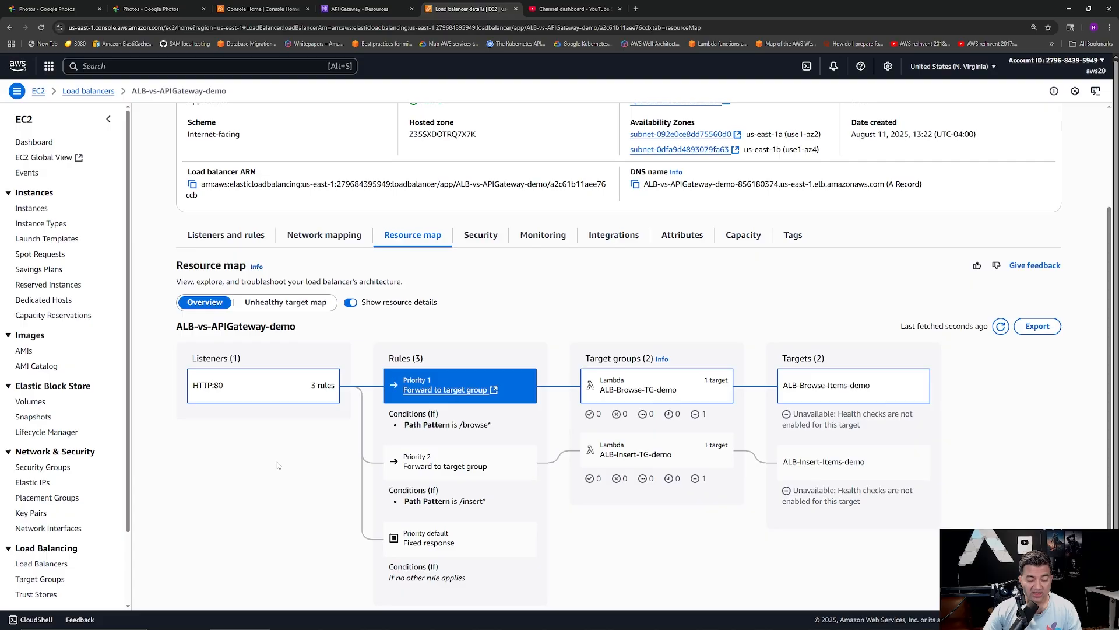
mouse_move(277, 466)
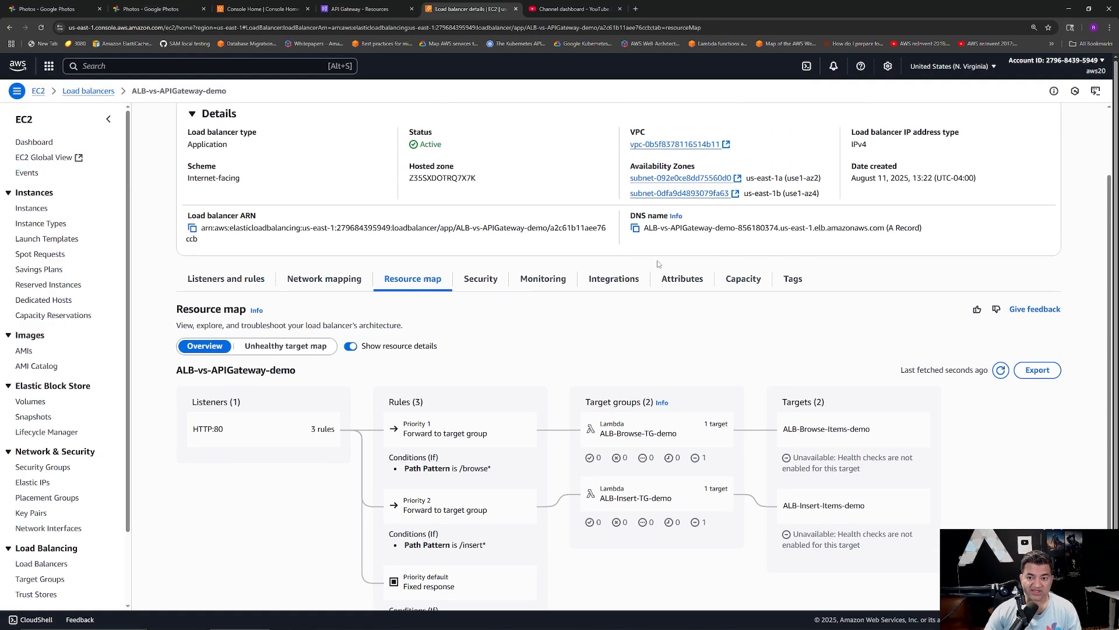
double_click(762, 227)
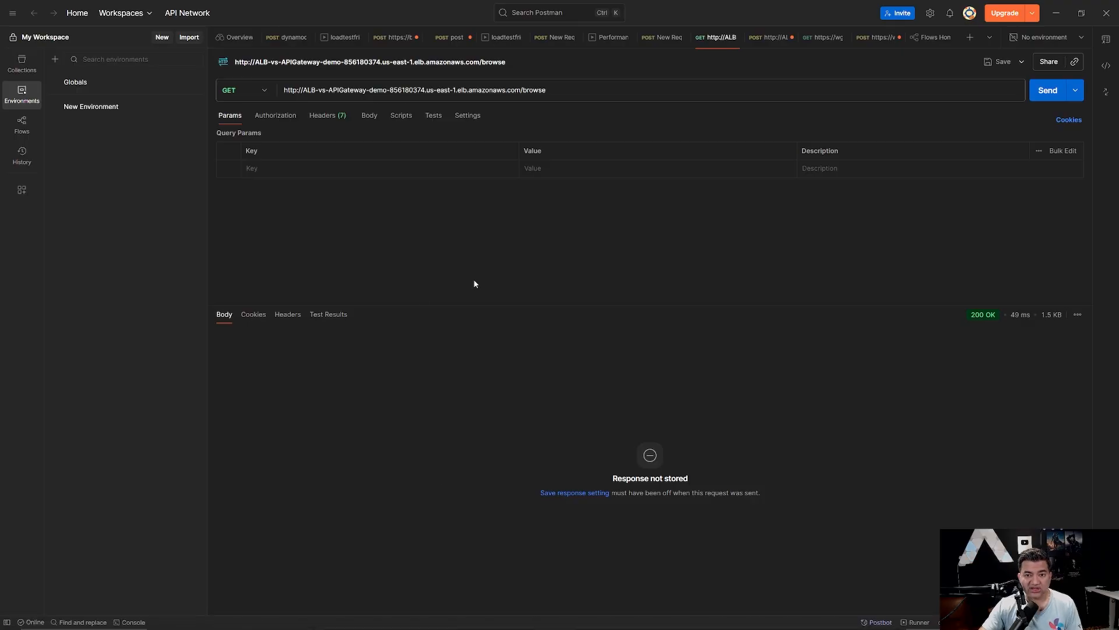
mouse_move(781, 204)
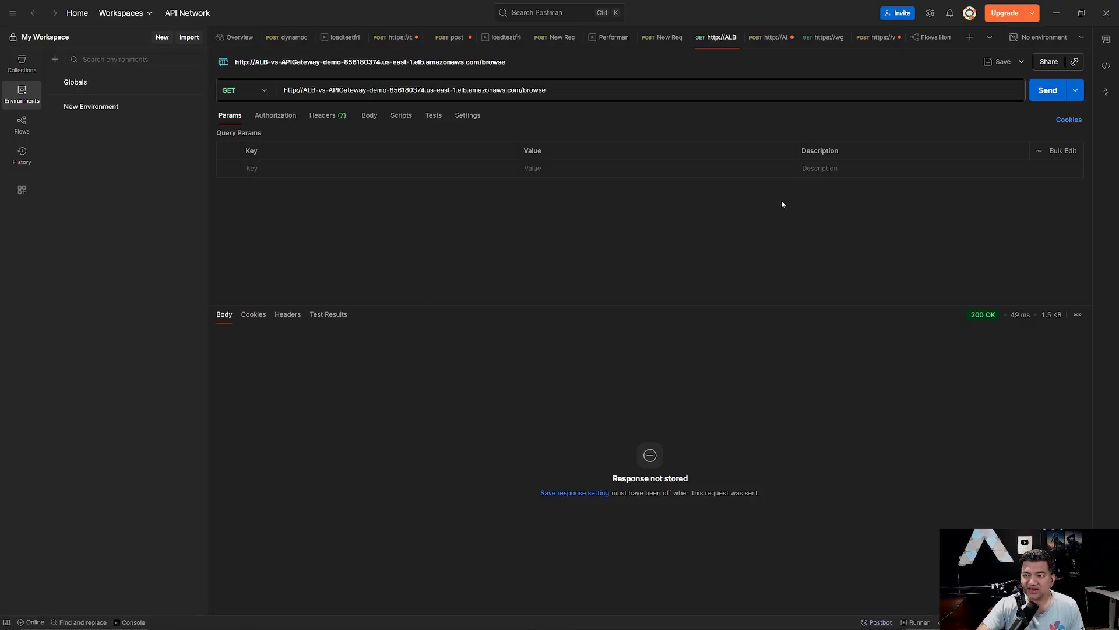
Send a POST to /prod/items with the 'API Gateway Test Item #4' JSON body, getting 201 Created.
left_click(877, 38)
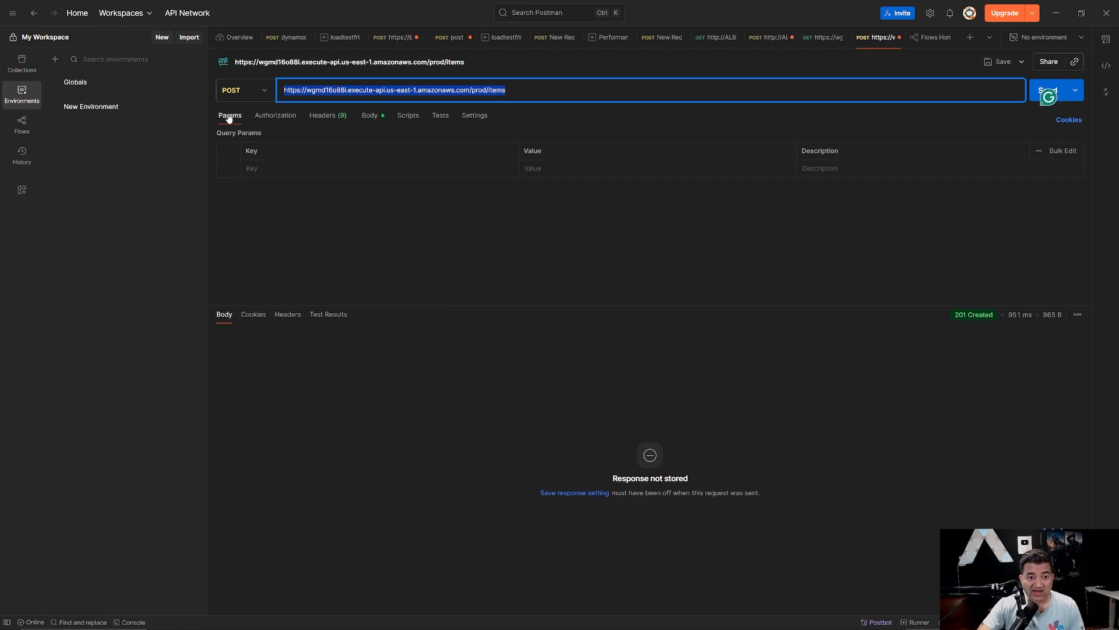
left_click(264, 90)
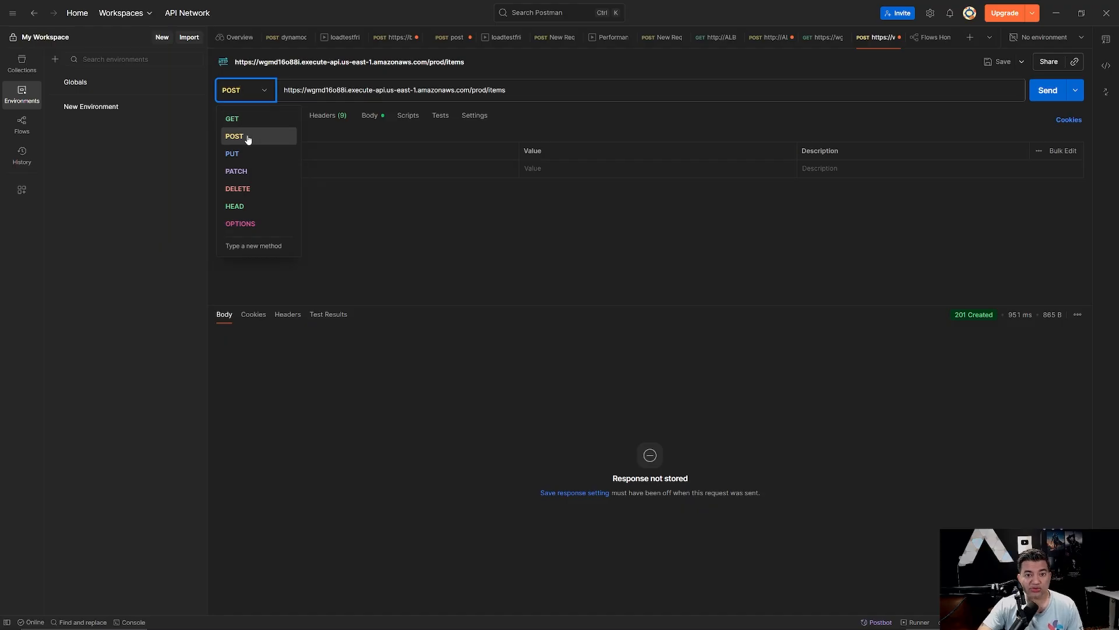
left_click(233, 137)
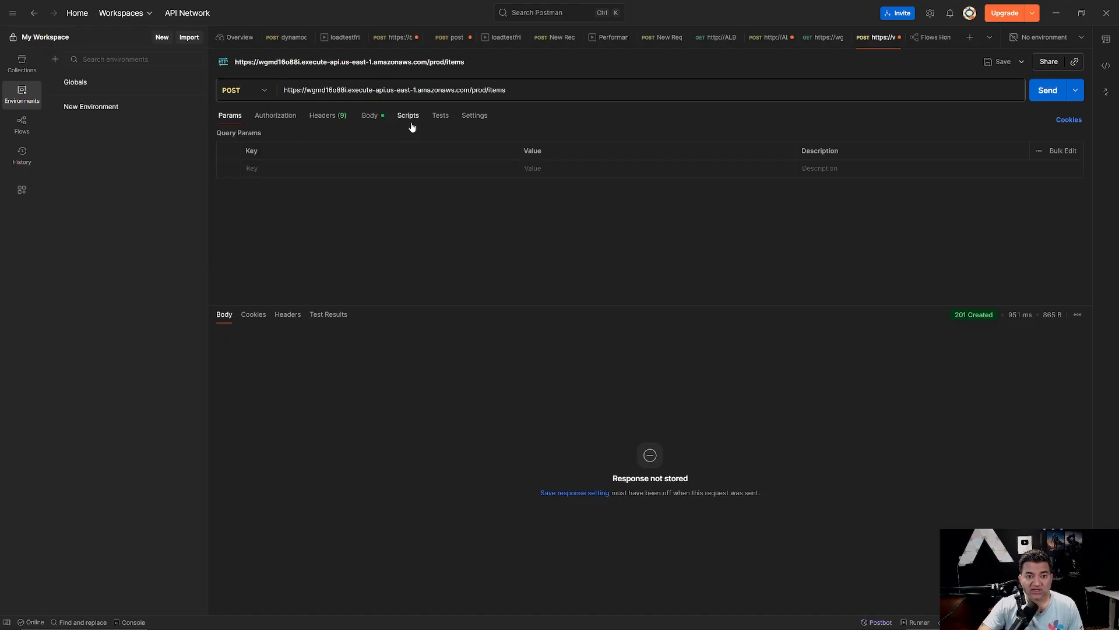
left_click(370, 115)
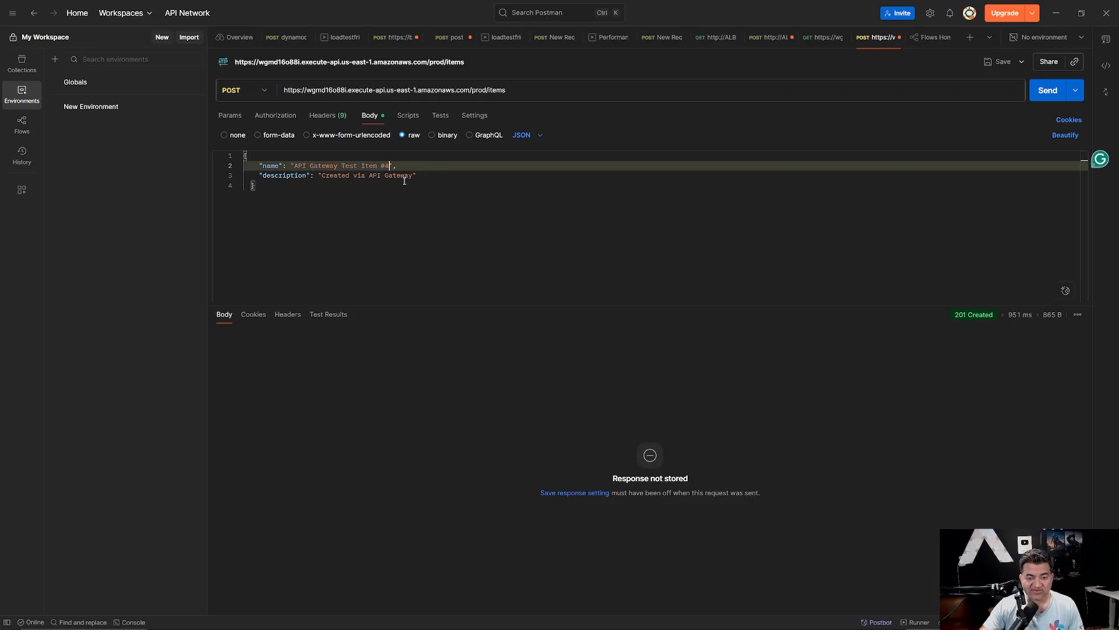
left_click(1047, 90)
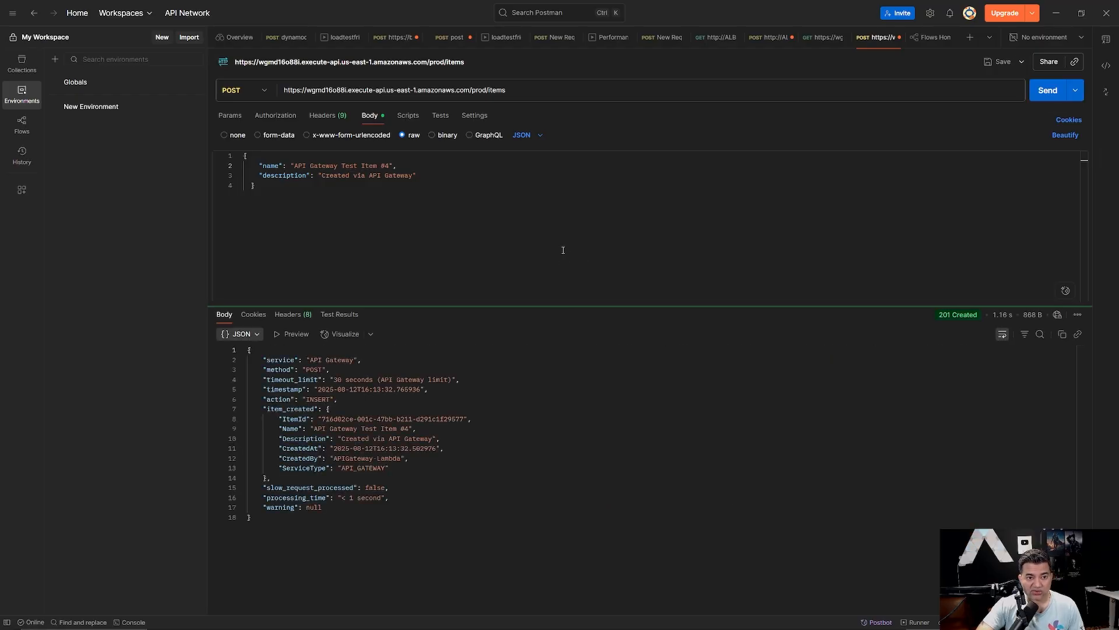
mouse_move(377, 431)
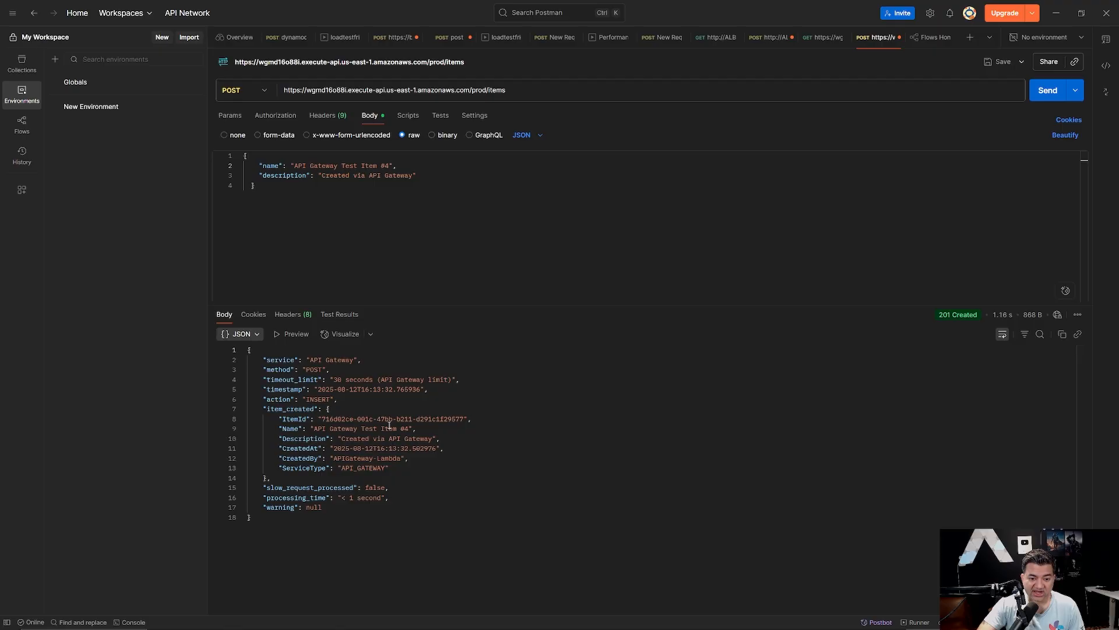
mouse_move(489, 377)
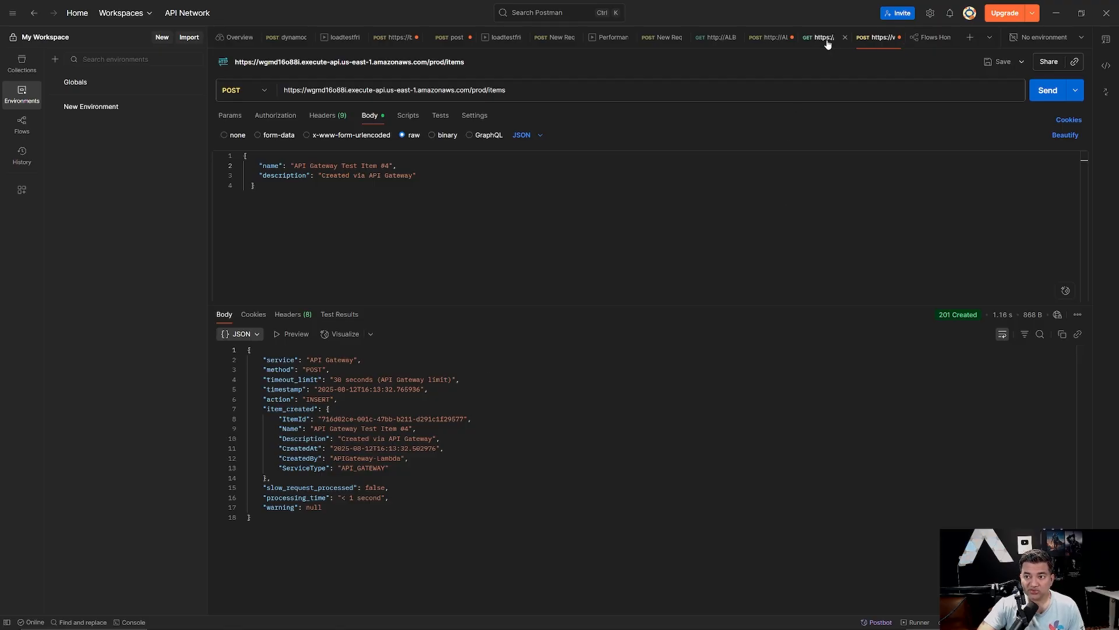
Send a GET to /prod/items and find 'API Gateway Test Item #4' at the end of the 200 OK list.
left_click(822, 38)
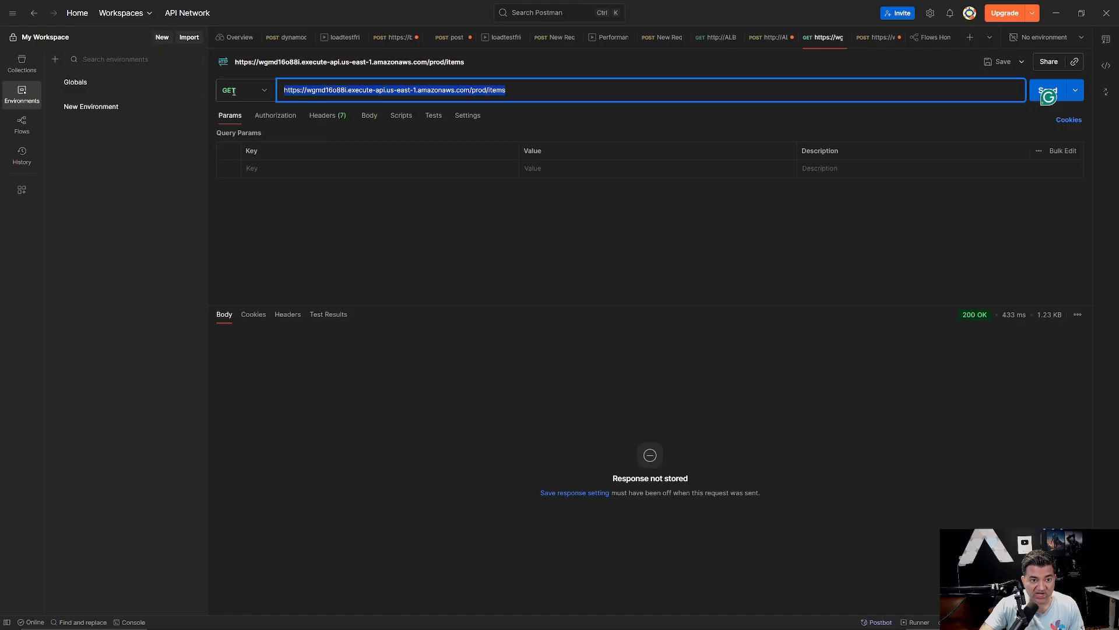
left_click(401, 195)
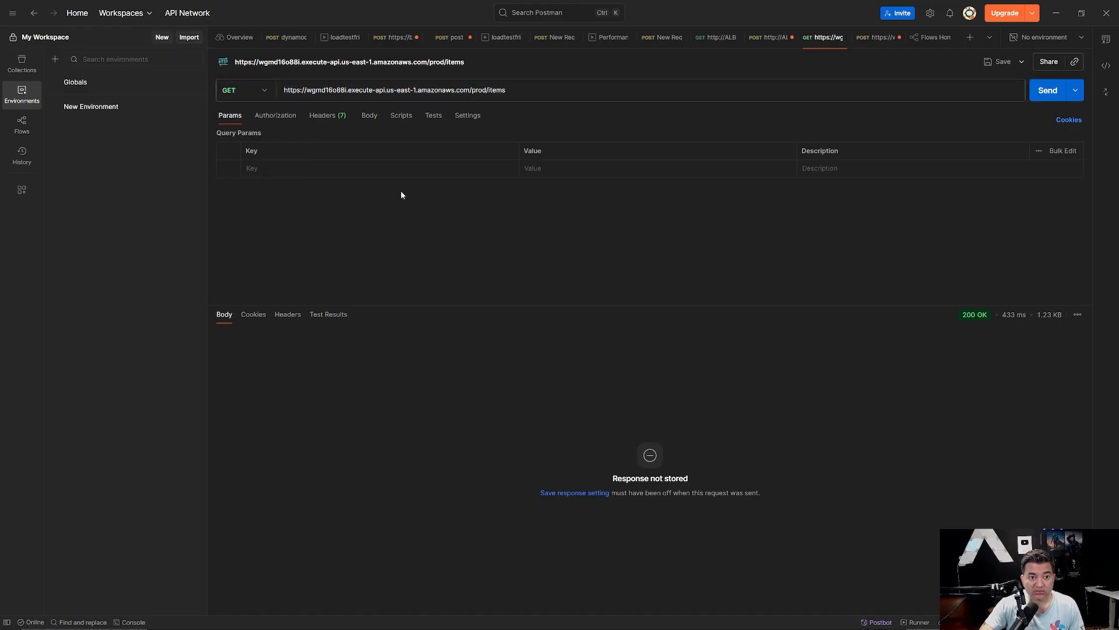
left_click(1047, 90)
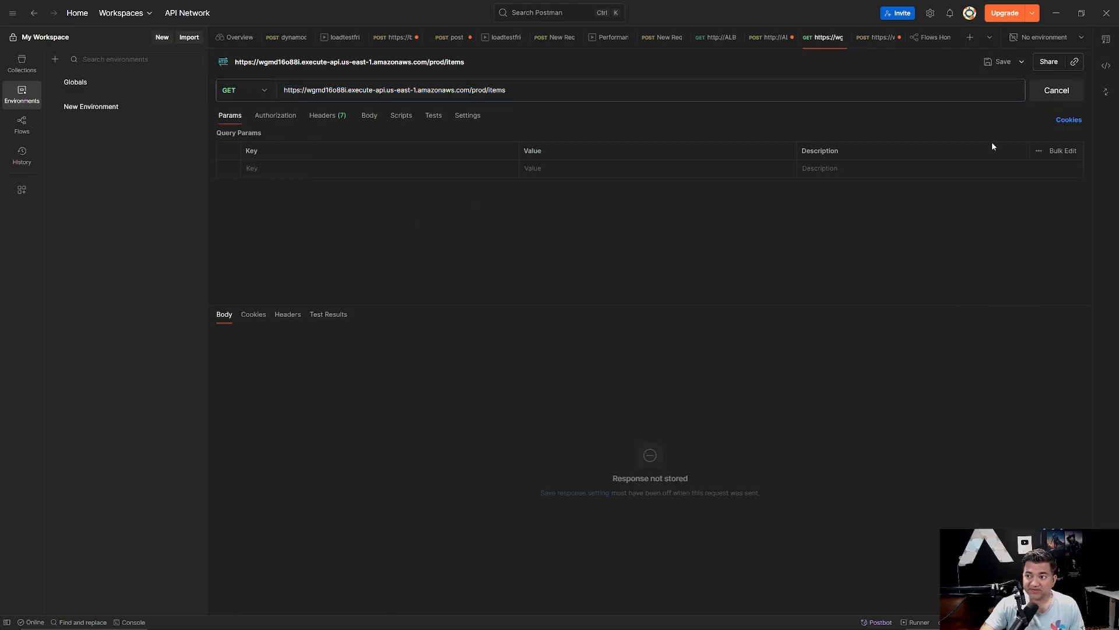
left_click(1047, 90)
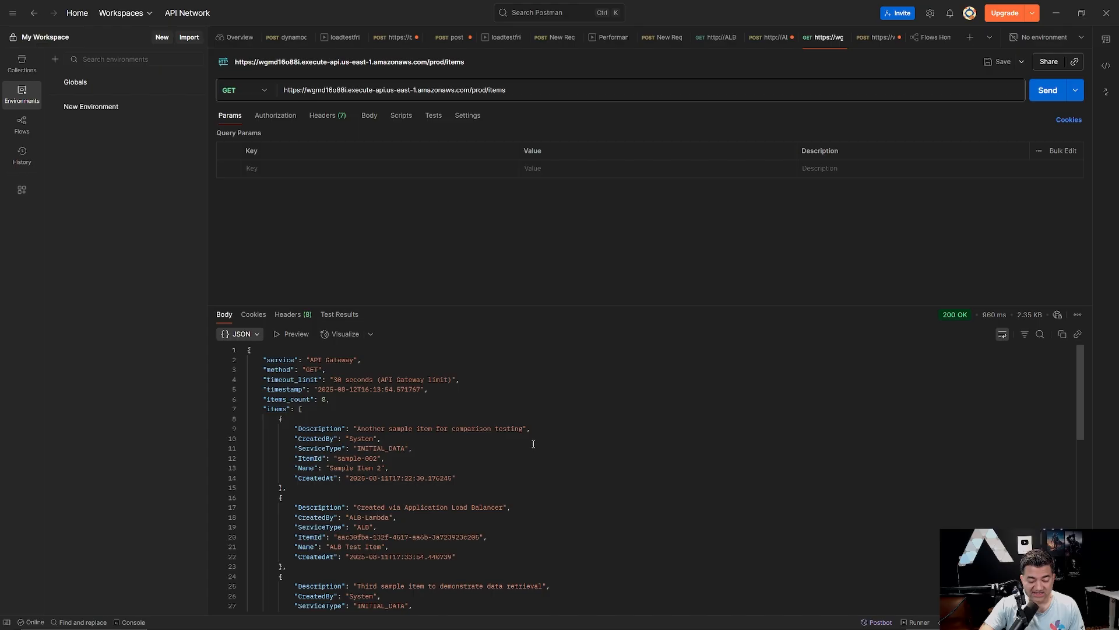
mouse_move(565, 412)
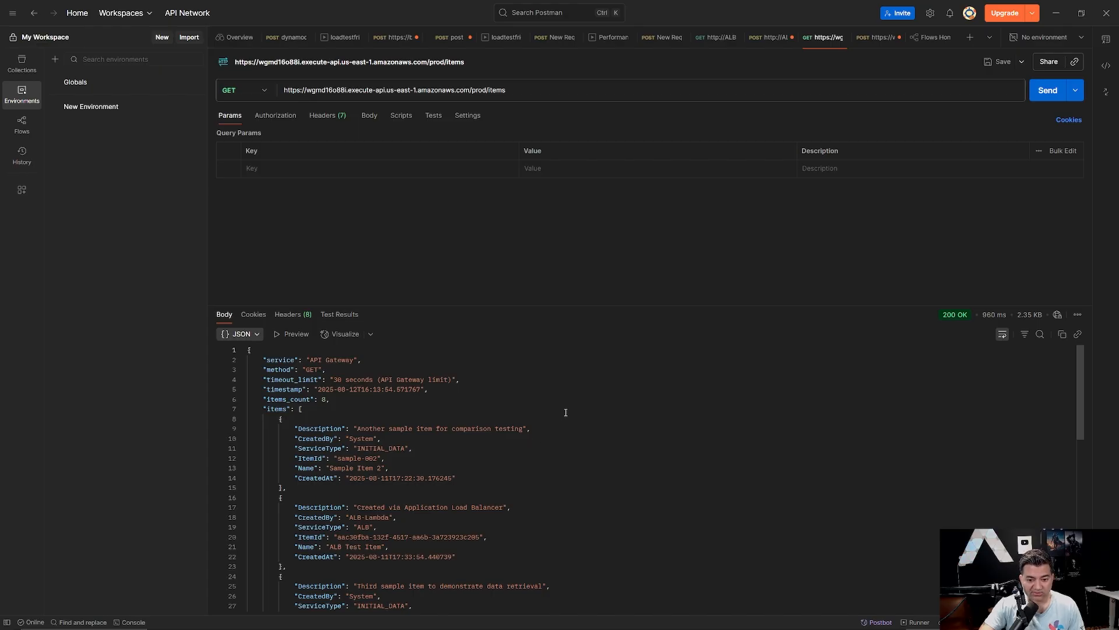
scroll("down", 3)
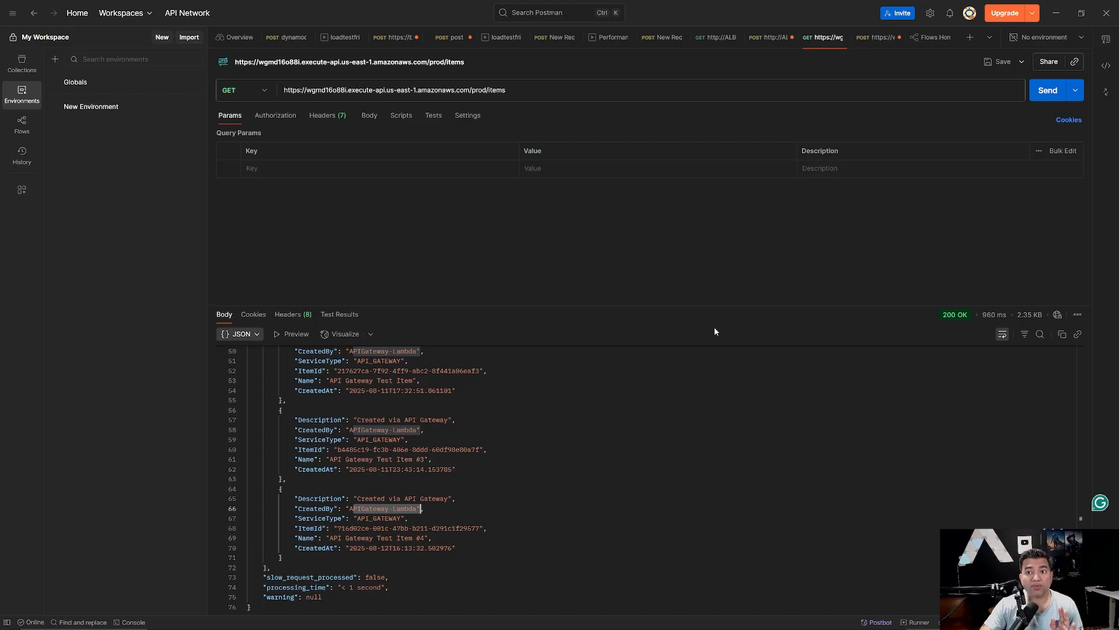
POST 'ALB Test Item #3' with description 'Created via ALB' to the ALB /insert endpoint, getting 201 Created.
left_click(771, 37)
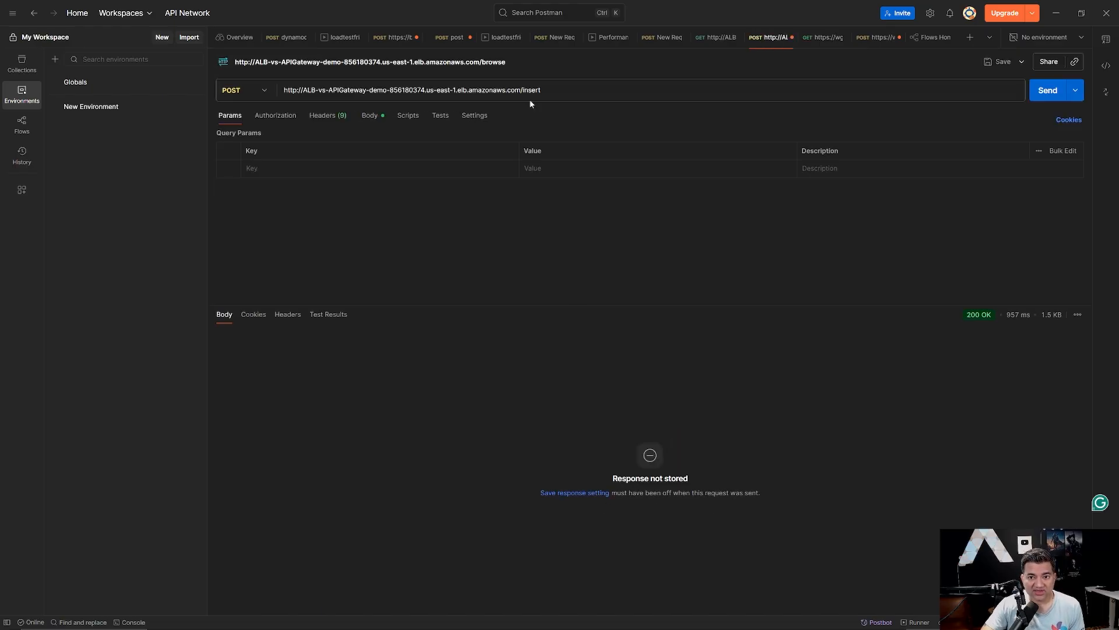
double_click(531, 89)
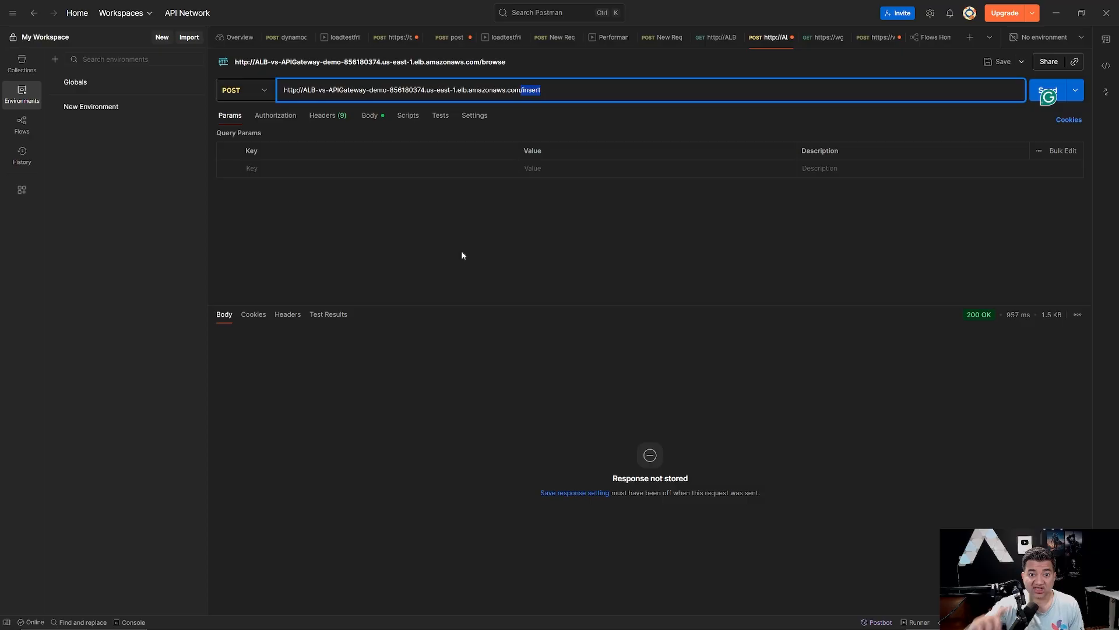
left_click(369, 115)
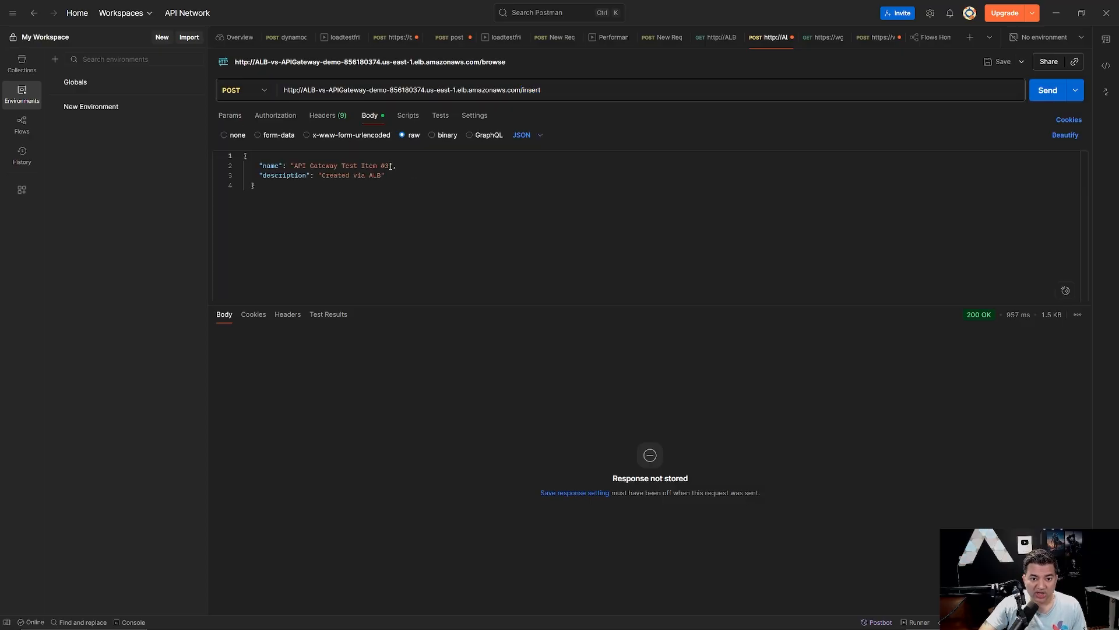
type("ALB")
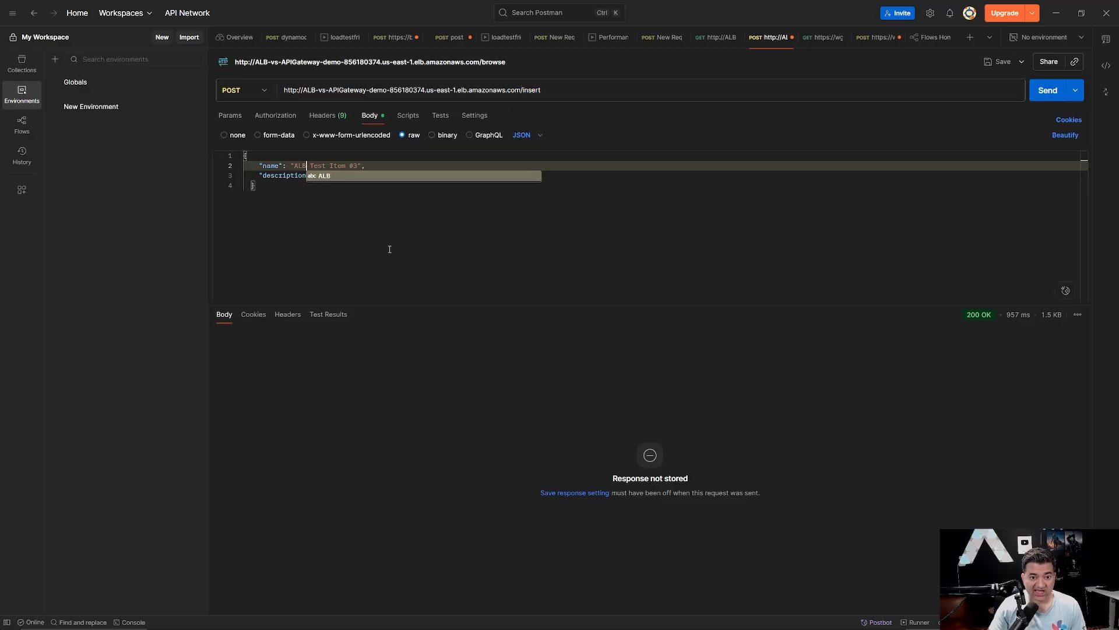
type("\"Created via ALB\"")
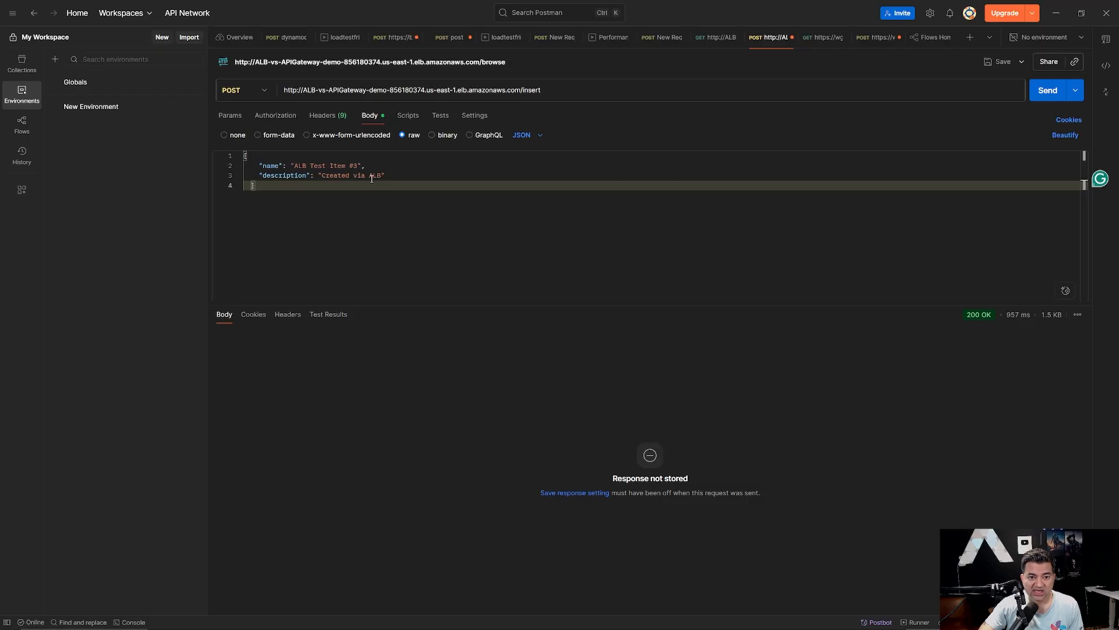
left_click(1047, 90)
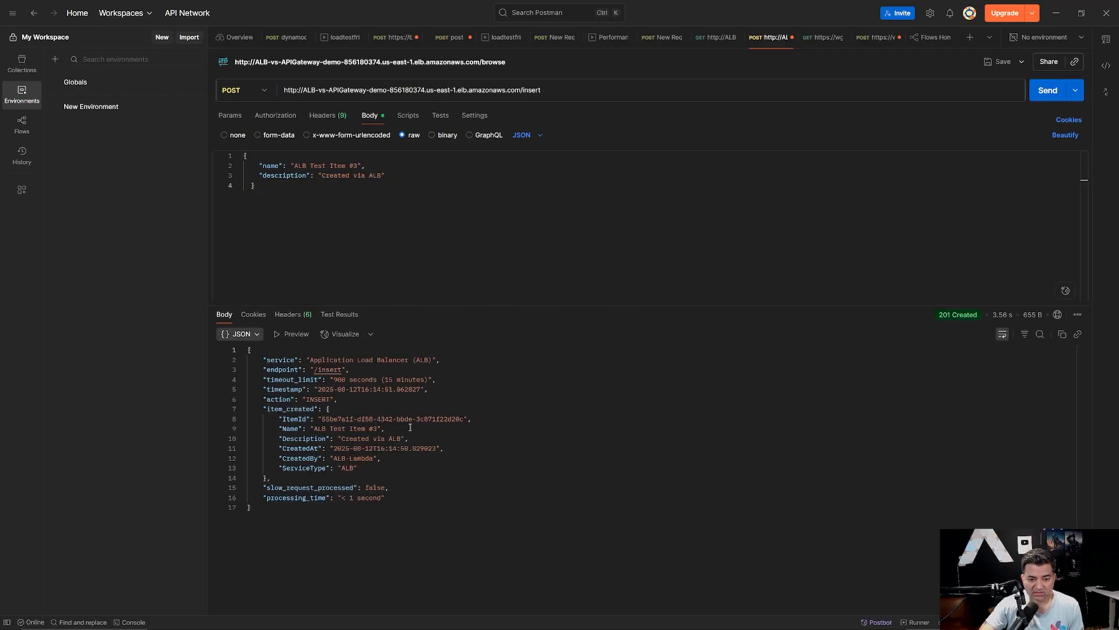
Send 'ALB Test Item #4' to the ALB /insert endpoint for 201 Created, then move to the browse request.
left_click(243, 90)
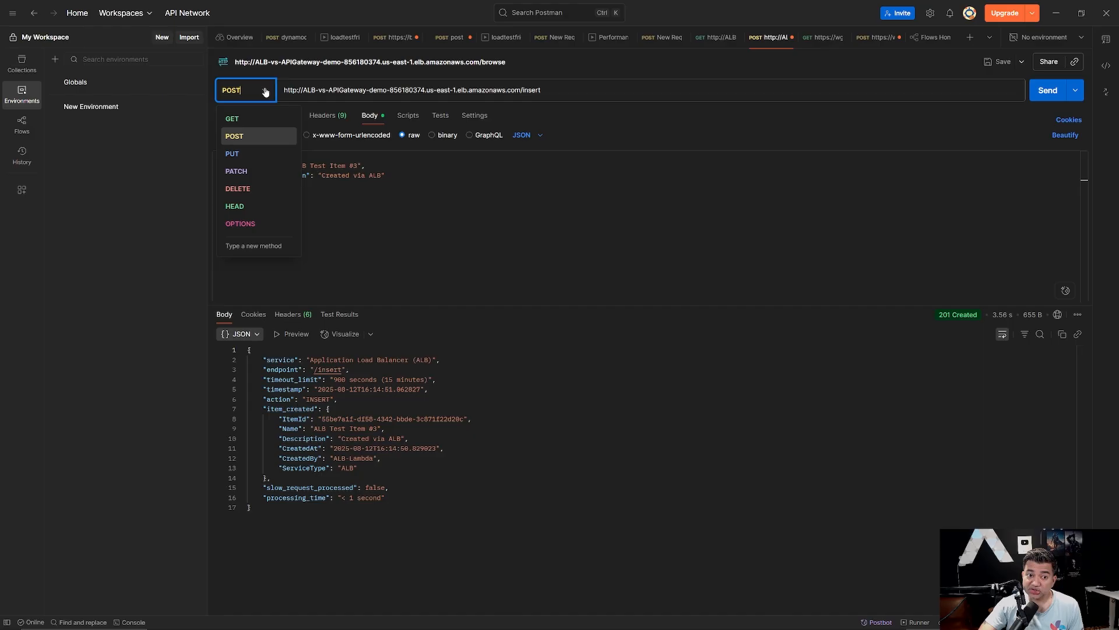
mouse_move(244, 156)
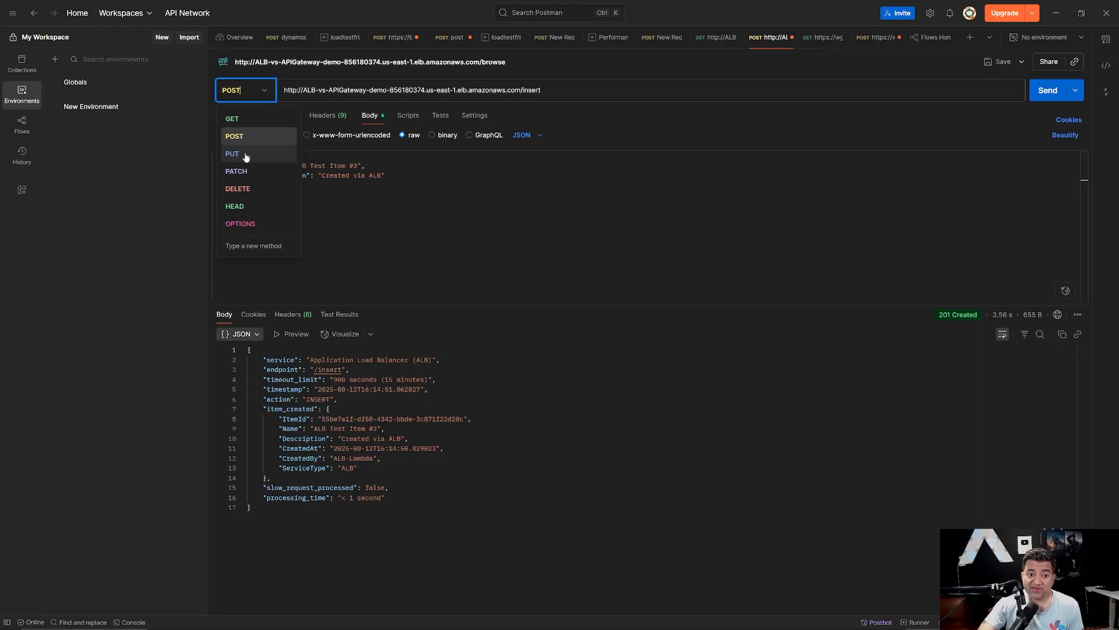
left_click(238, 189)
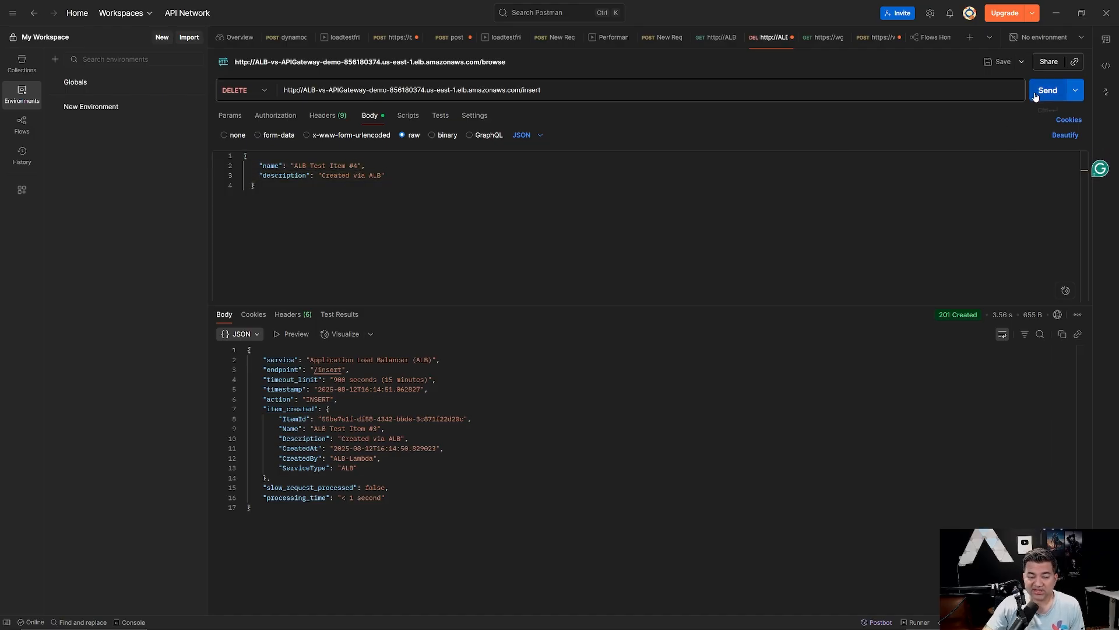
left_click(1047, 90)
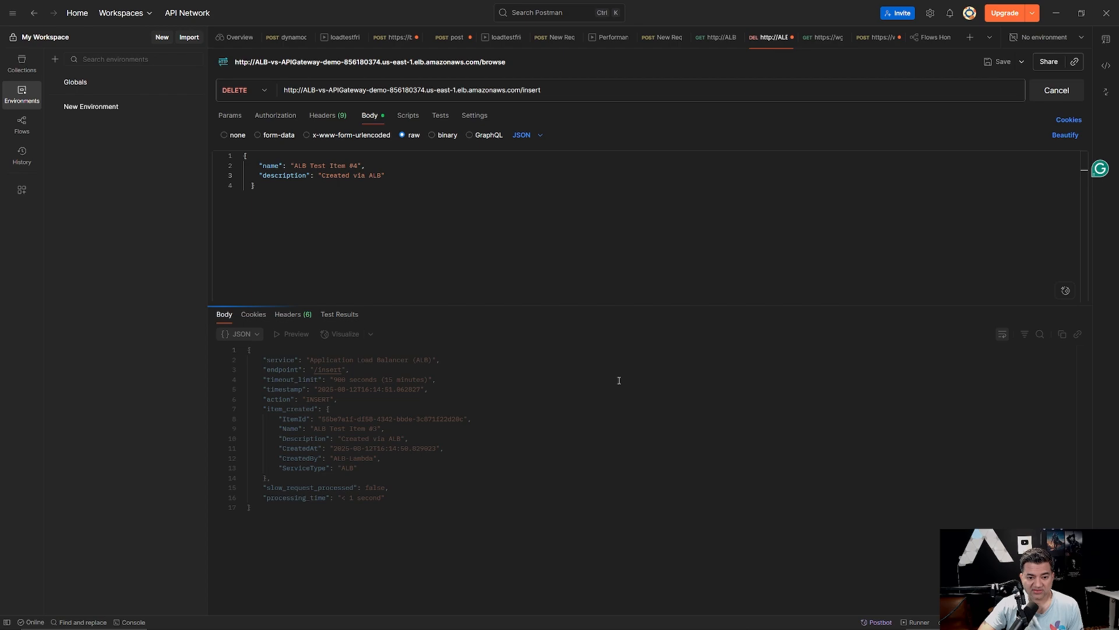
left_click(1056, 90)
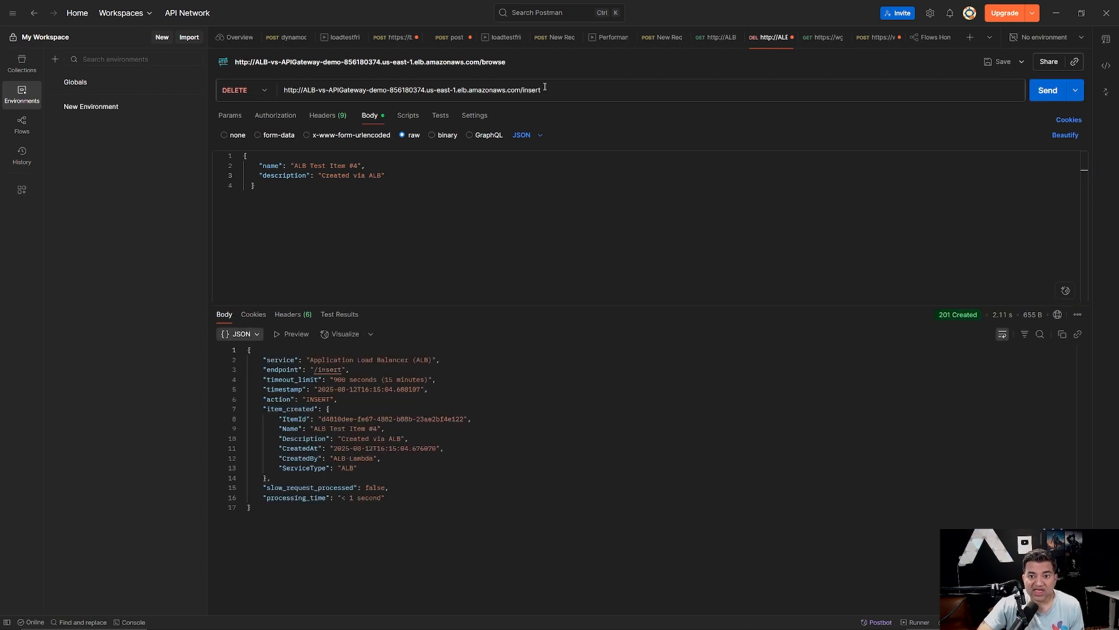
double_click(532, 90)
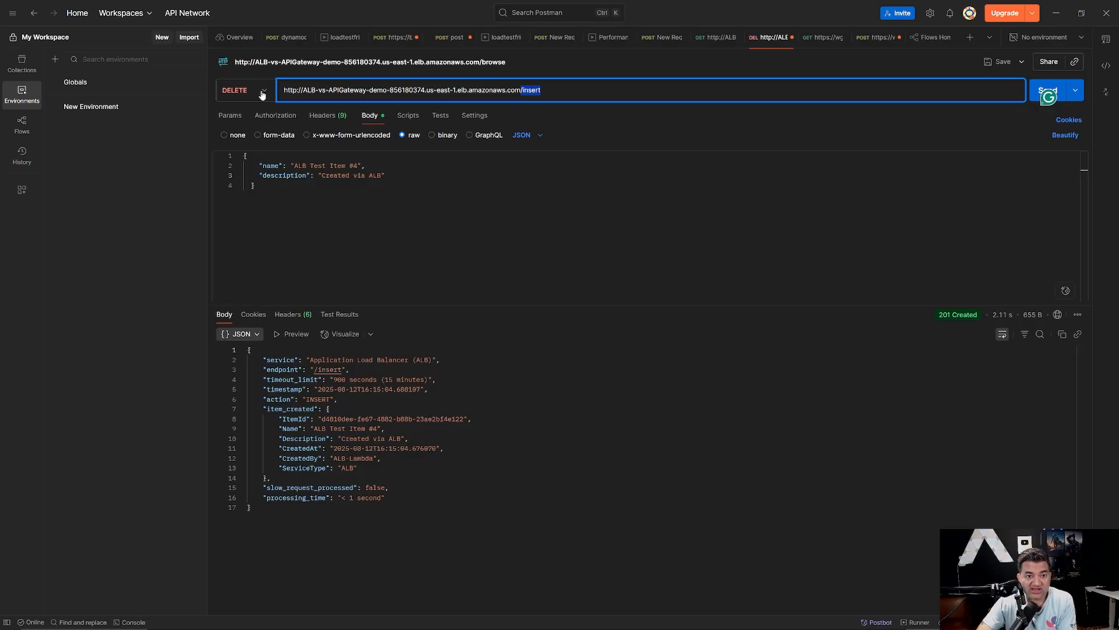
mouse_move(358, 256)
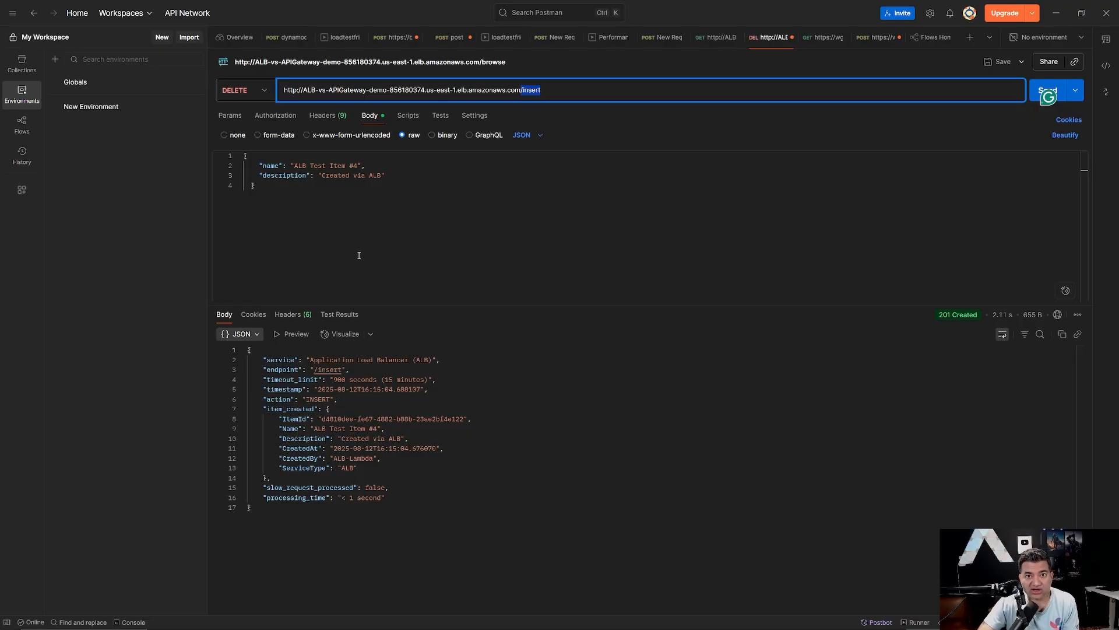
left_click(716, 38)
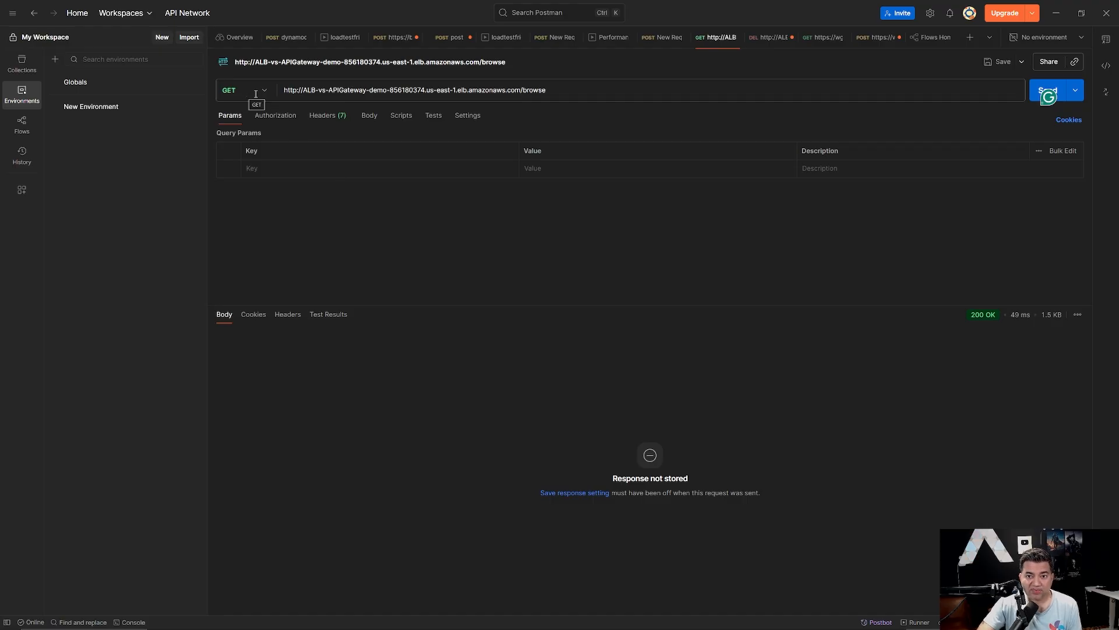
Send a GET to the ALB /browse endpoint and find 'ALB Test Item #4' in the 200 OK item list.
left_click(243, 90)
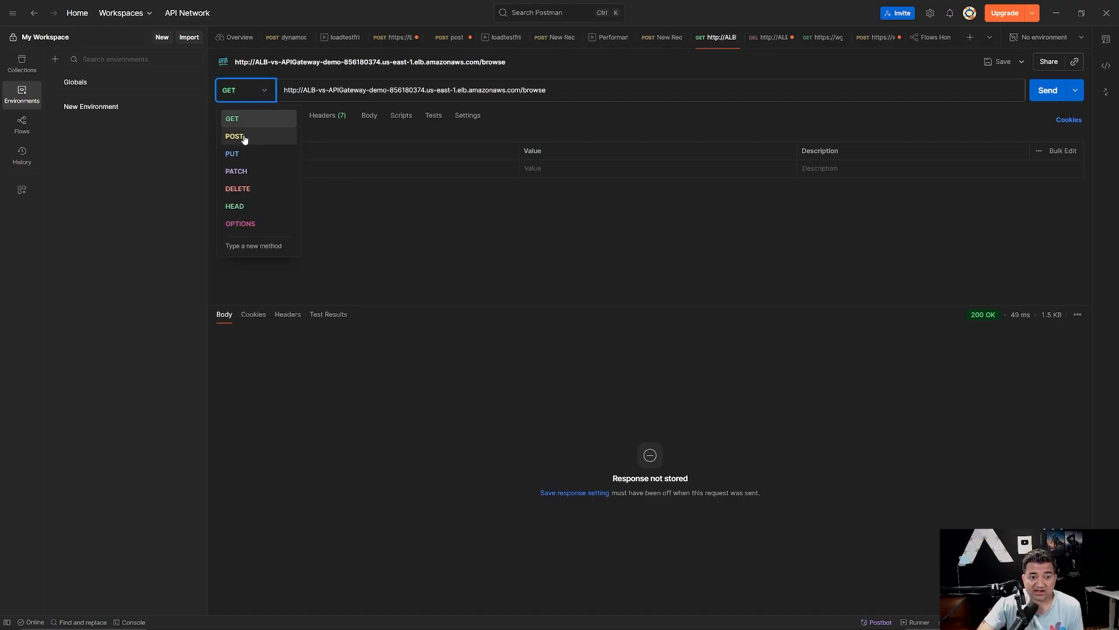
mouse_move(232, 119)
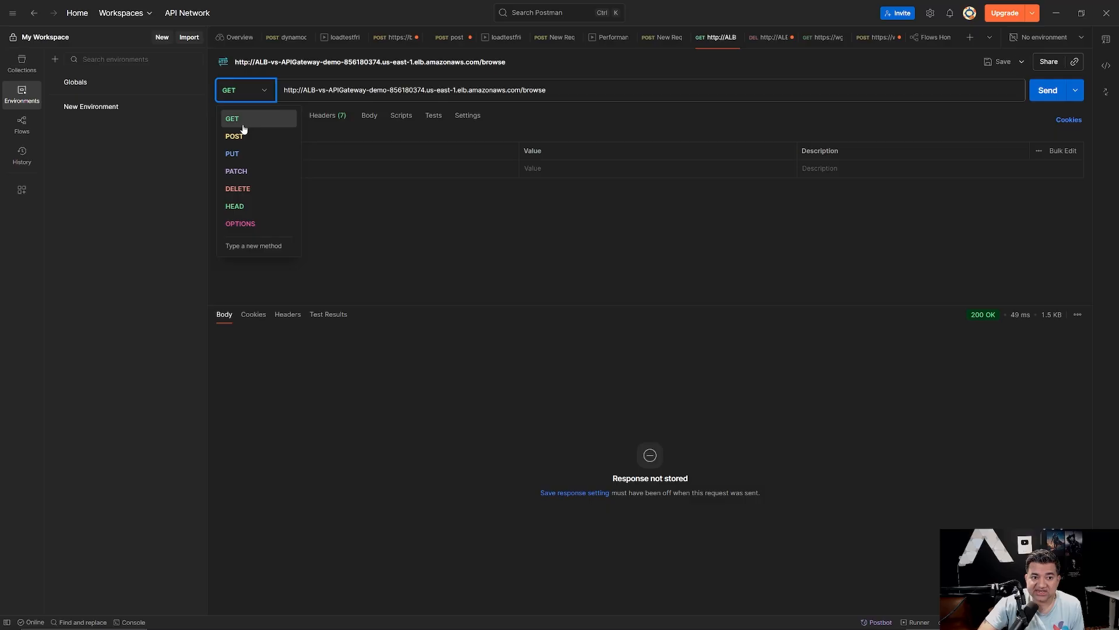
left_click(539, 90)
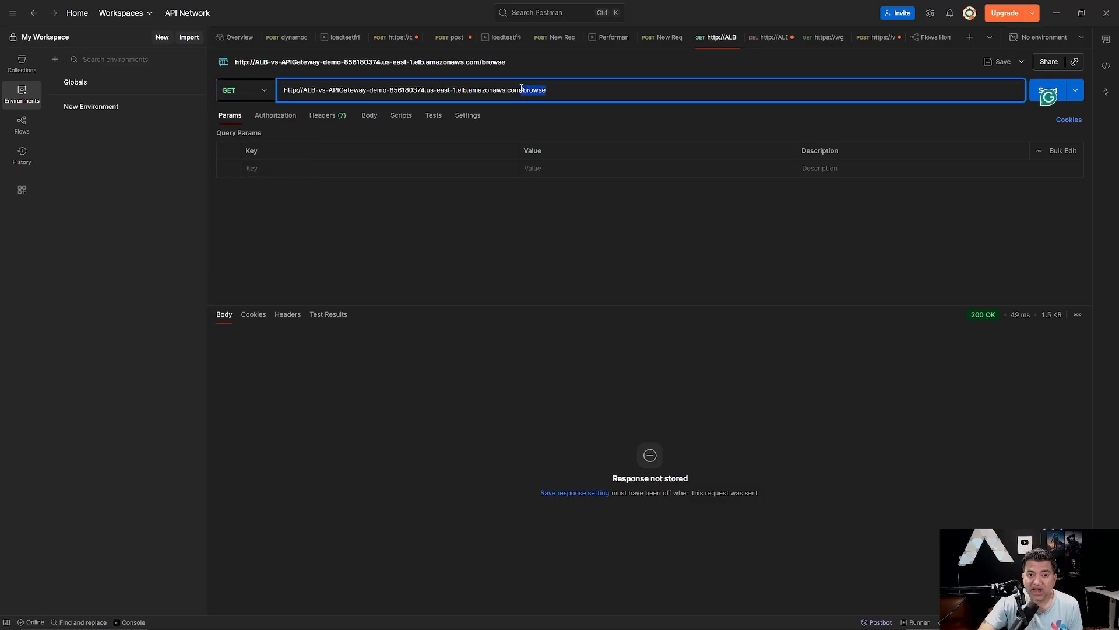
mouse_move(1048, 90)
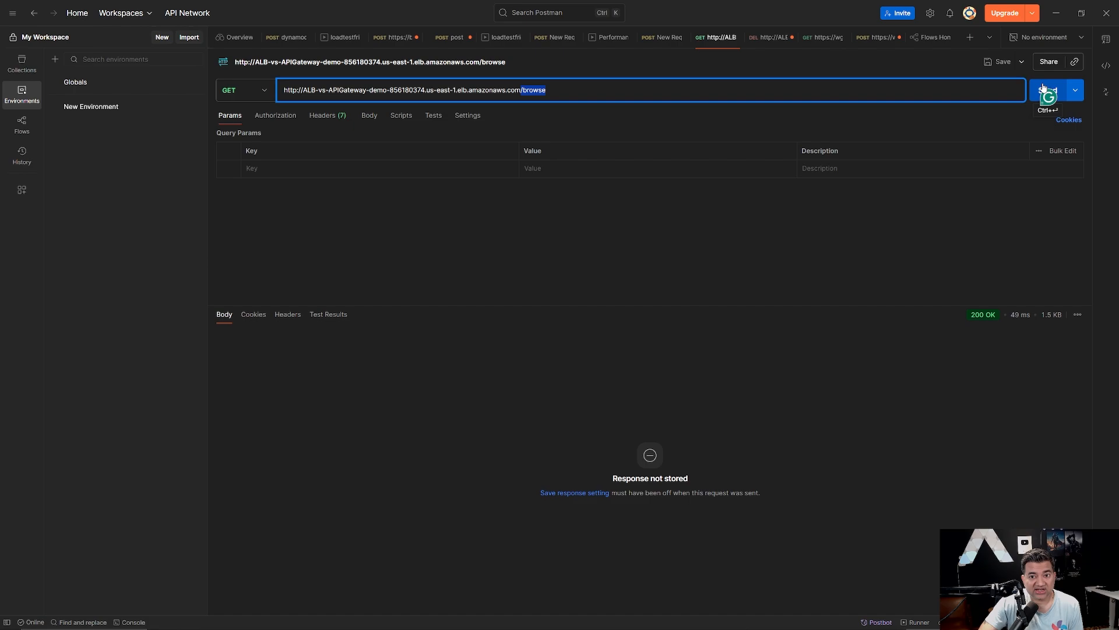
left_click(1048, 89)
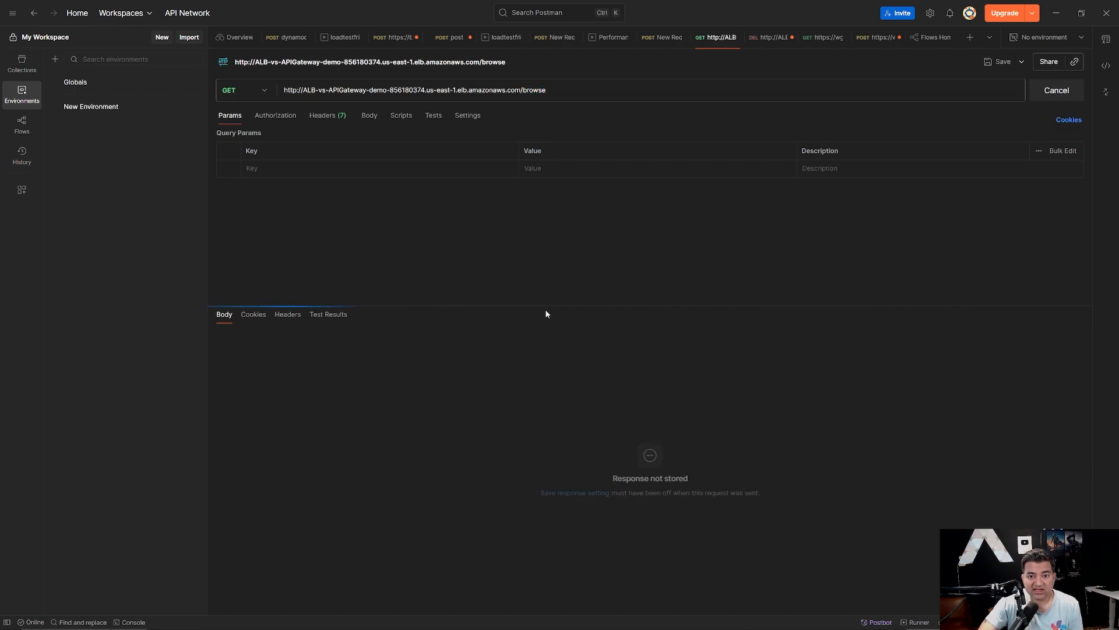
left_click(1048, 90)
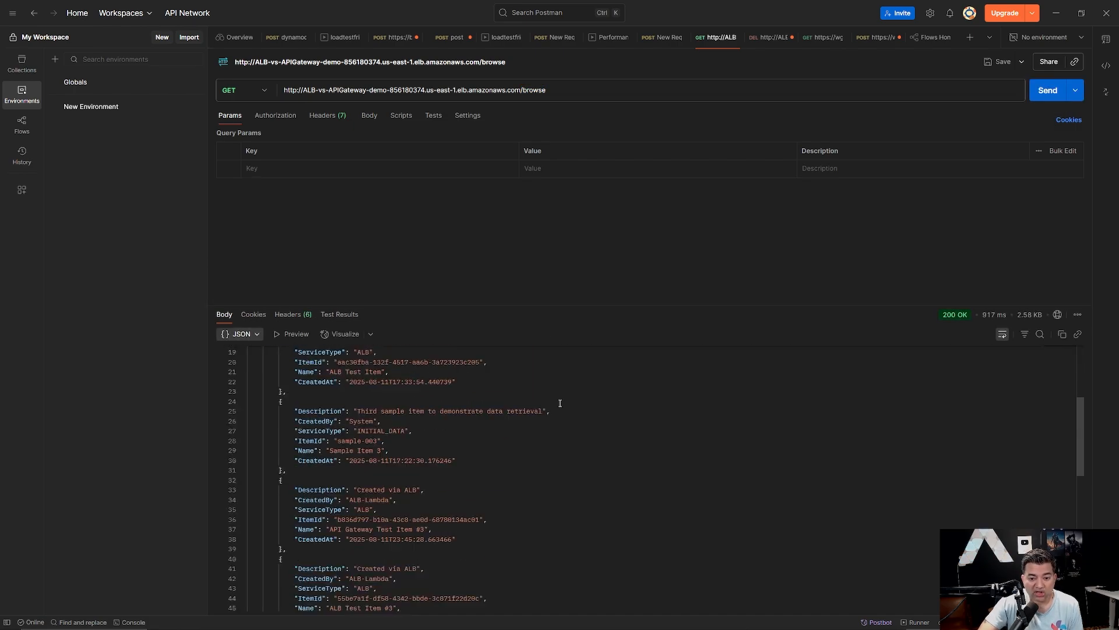
scroll("down", 3)
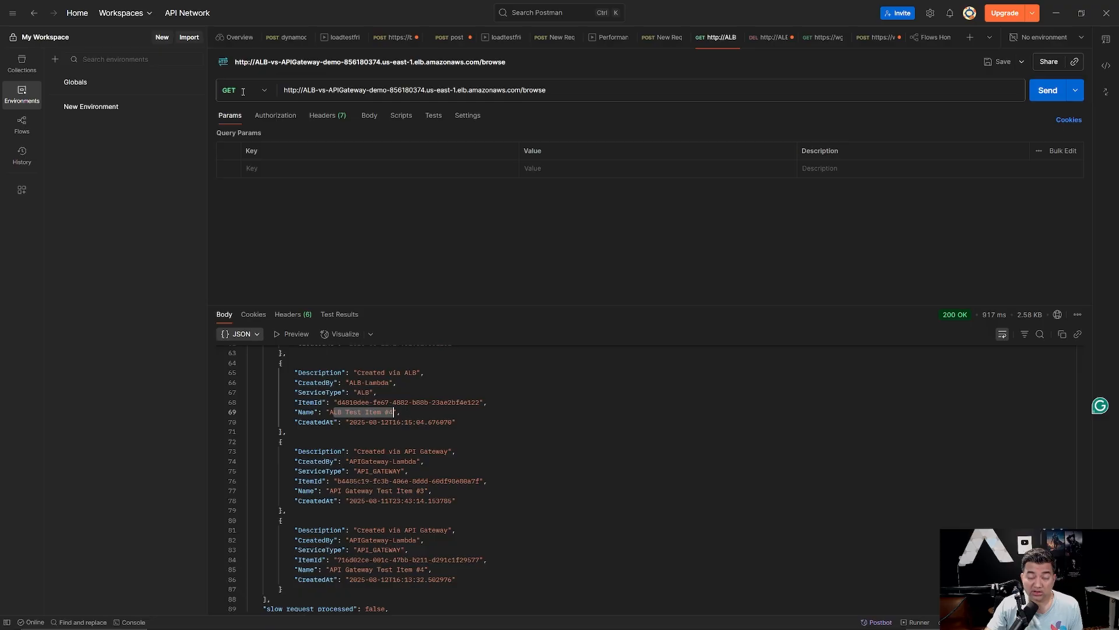
Review the API Gateway GET /prod/items request and the ALB browse request with their item lists.
left_click(245, 90)
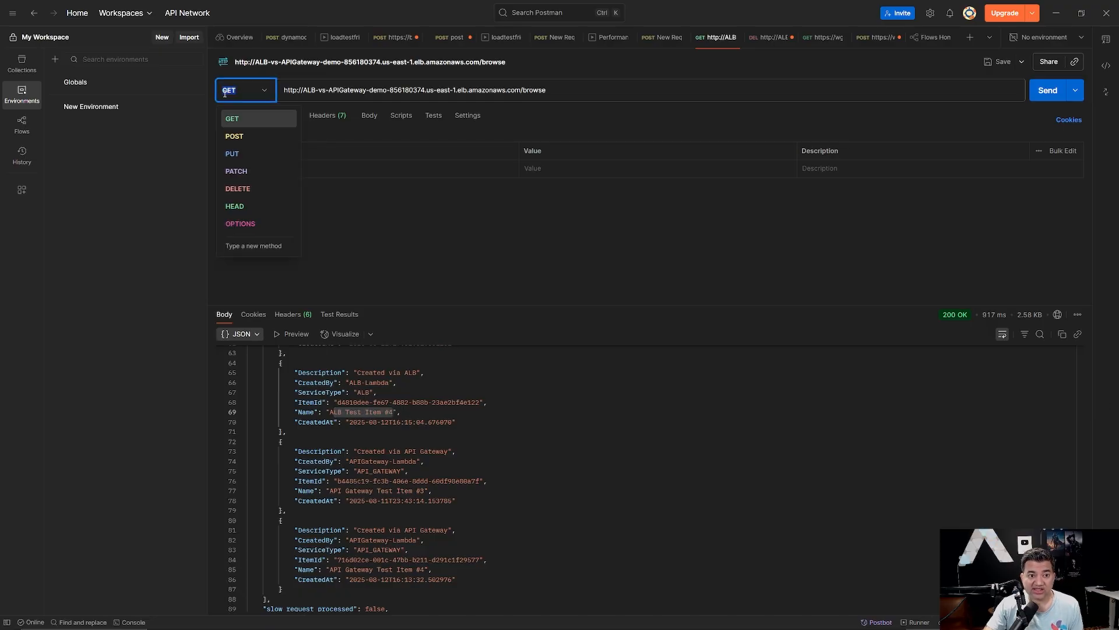
mouse_move(582, 94)
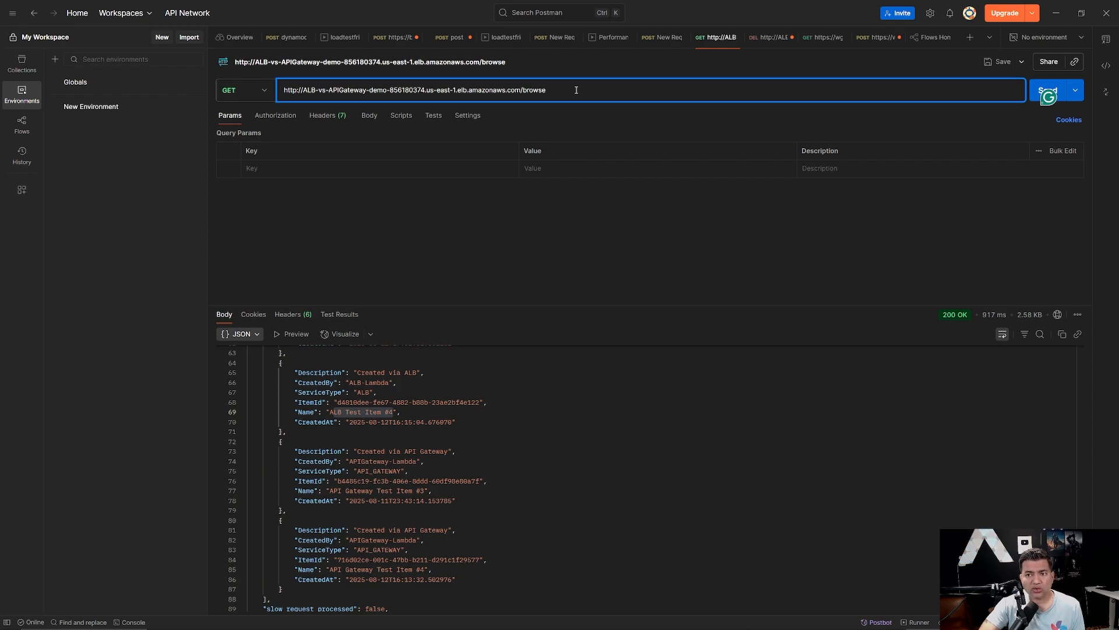
left_click(822, 37)
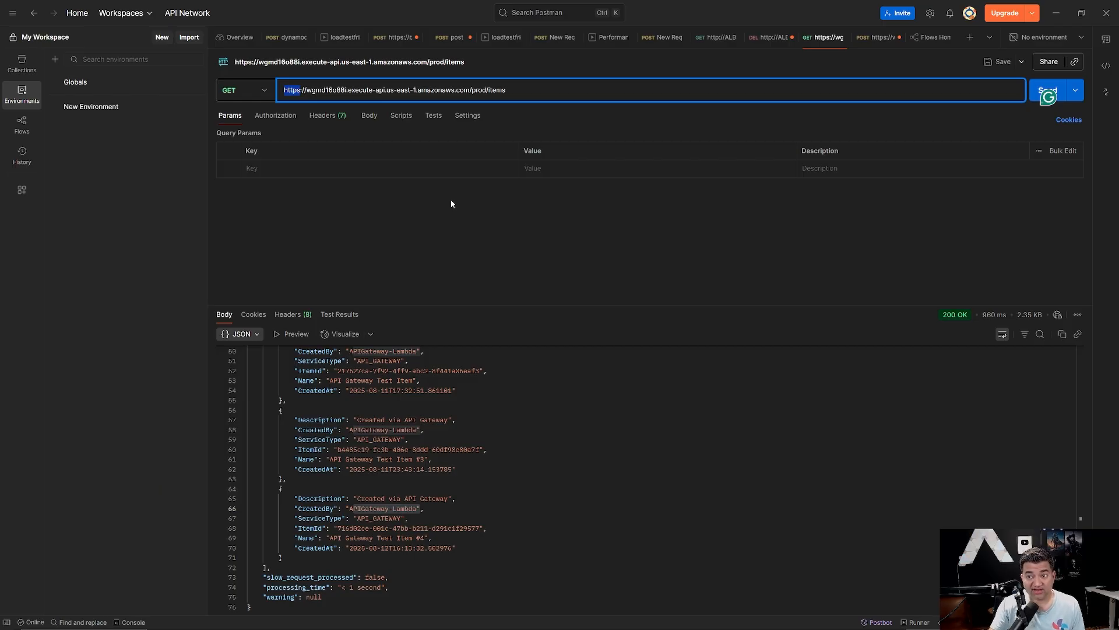
left_click(716, 38)
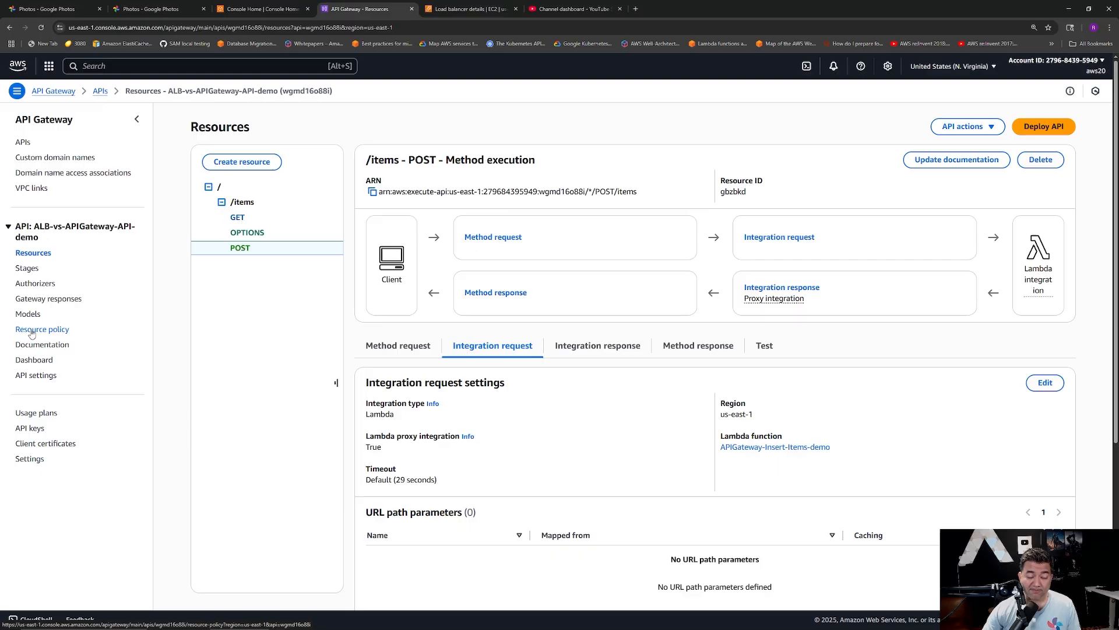
mouse_move(114, 353)
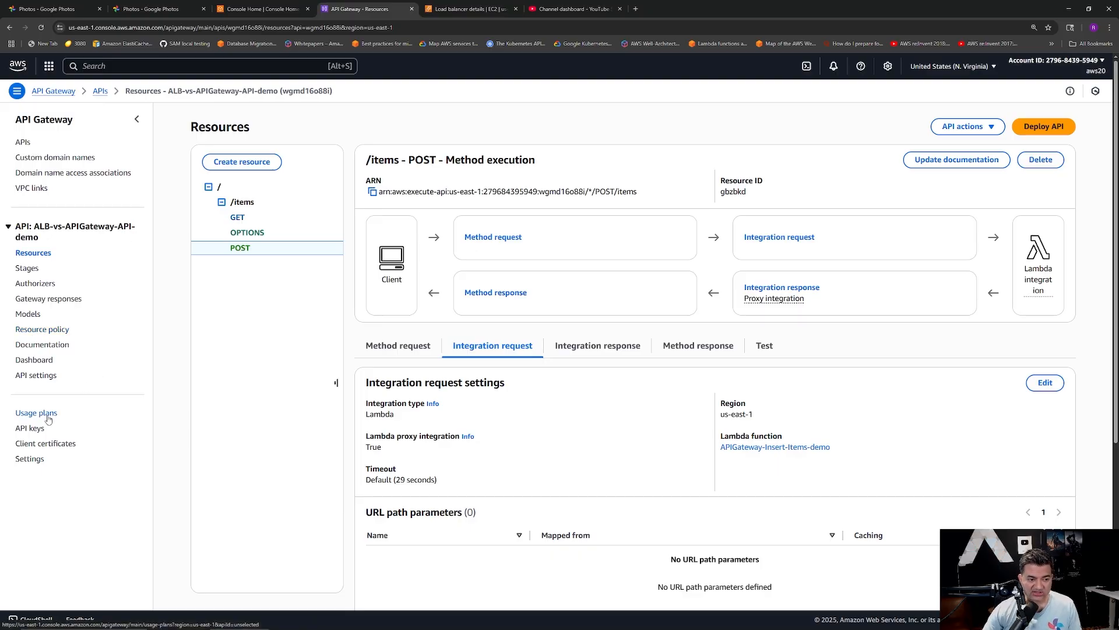
Begin a new API Gateway usage plan and start entering its throttling request rate.
left_click(36, 411)
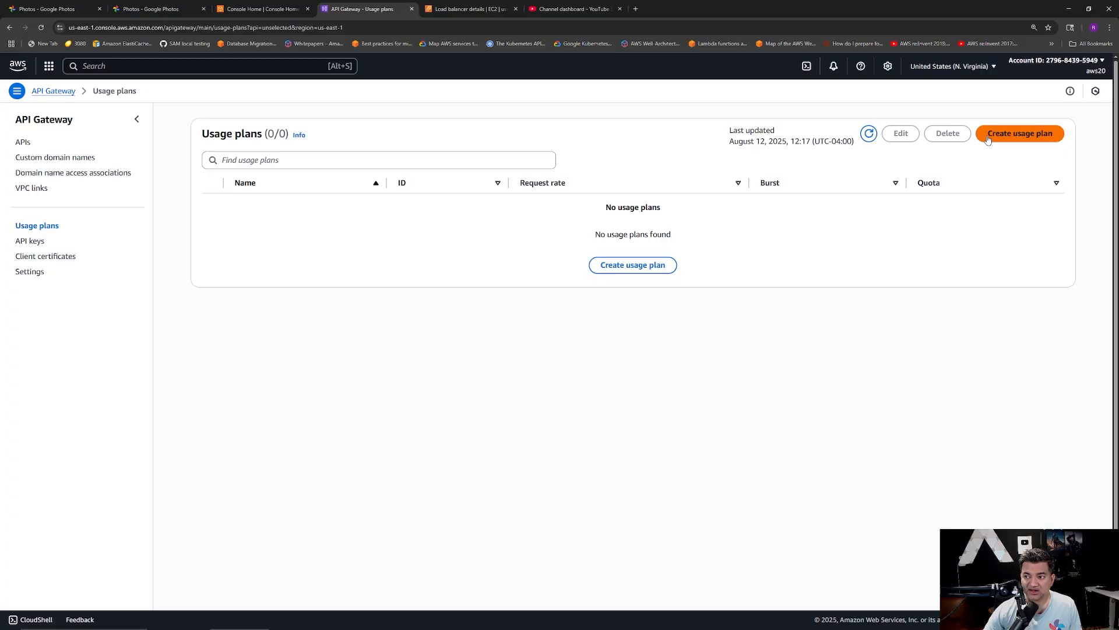
left_click(1020, 133)
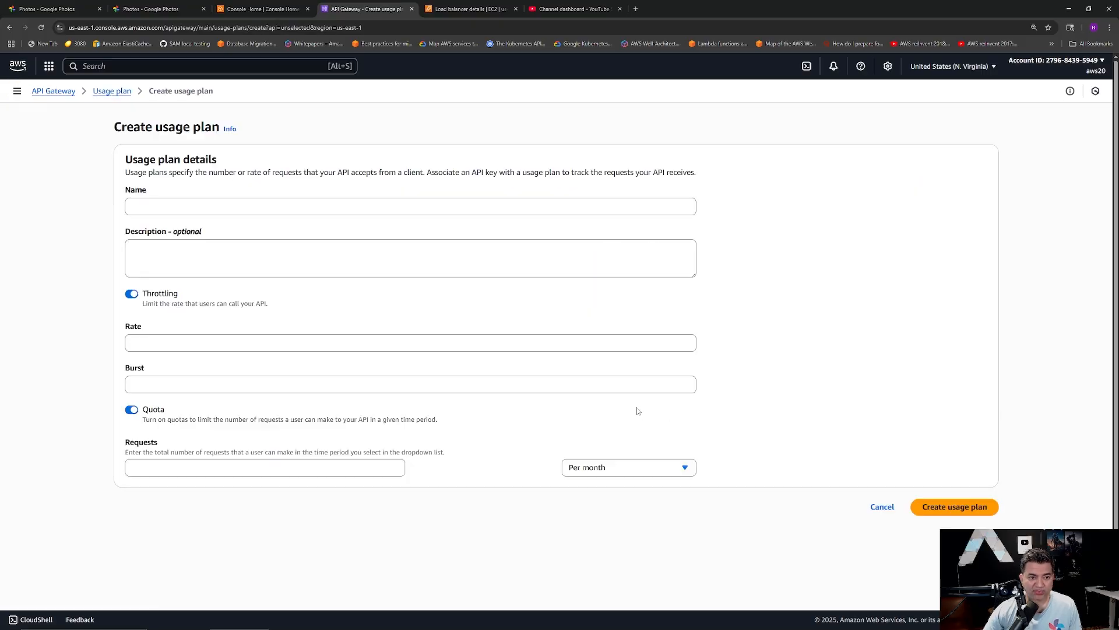
left_click(409, 342)
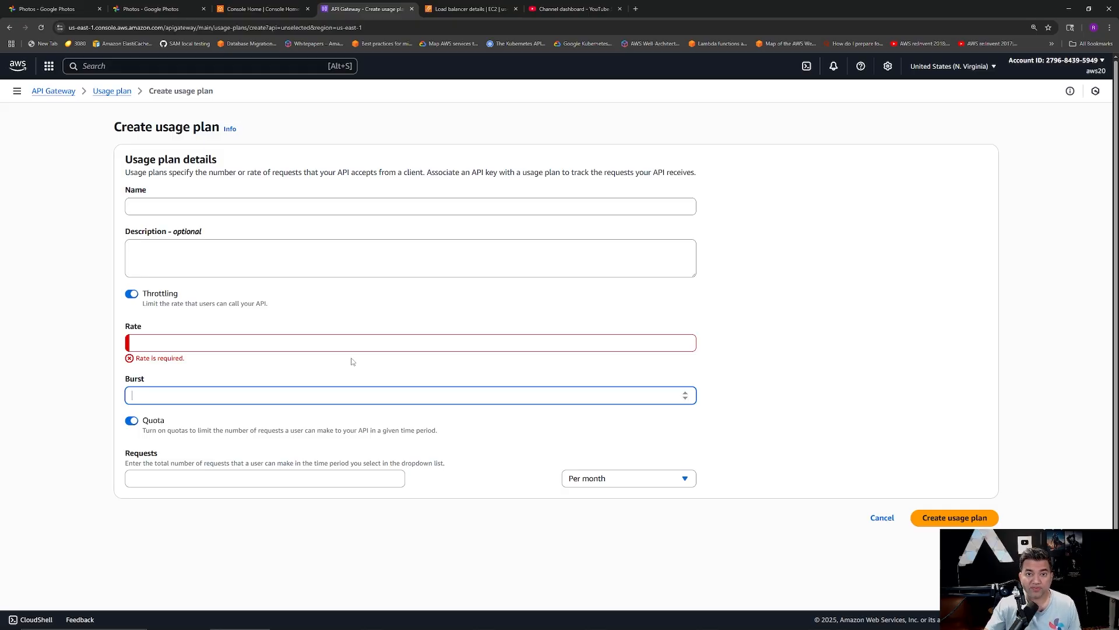
Return to the ALB-vs-APIGateway-demo resource map with /browse and /insert rules to Lambda targets.
left_click(470, 8)
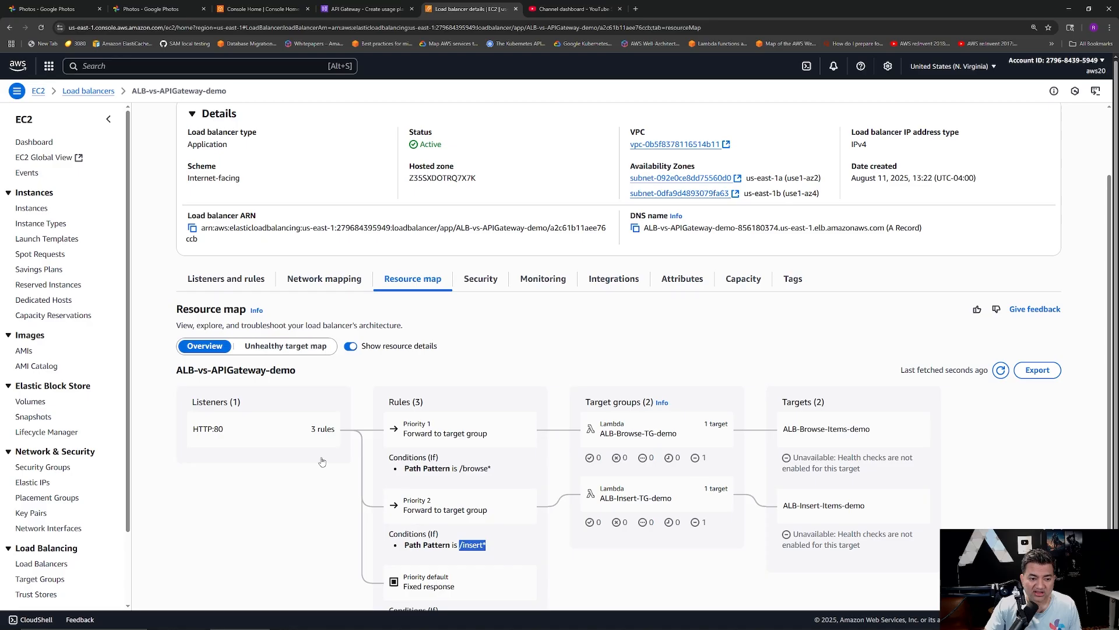
mouse_move(232, 530)
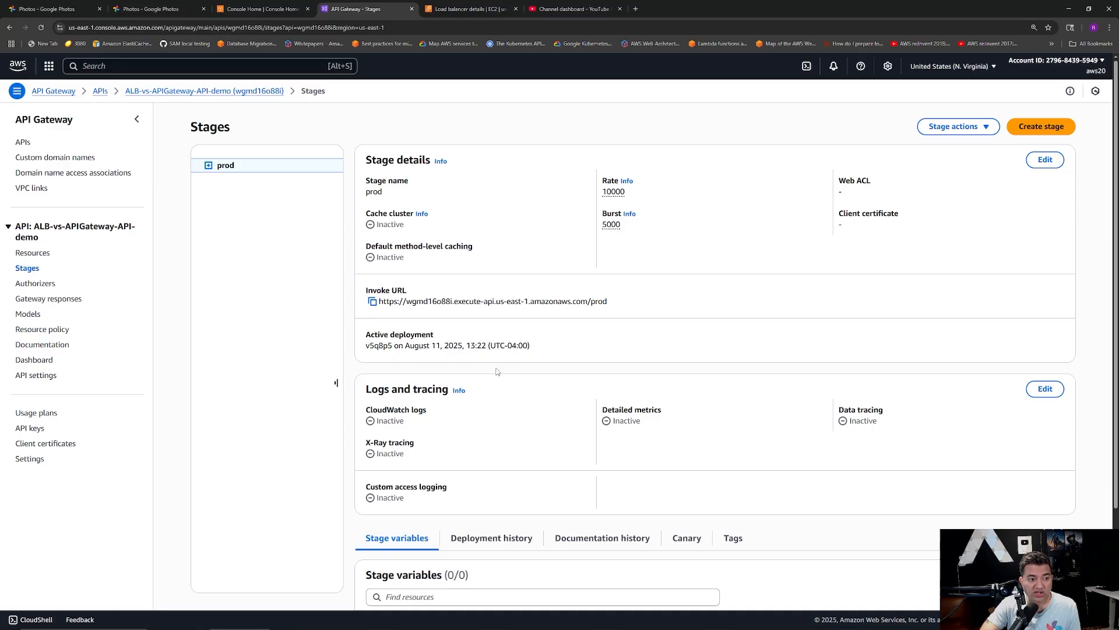
Review the prod stage's Canary settings, confirming no canary is attached.
scroll("down", 3)
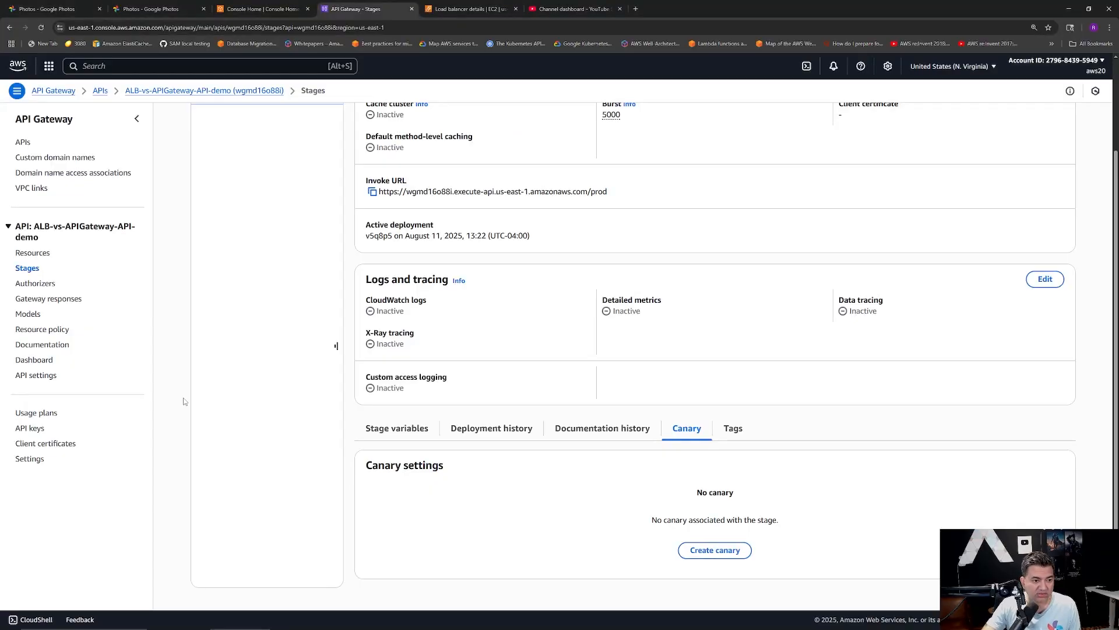
scroll("up", 3)
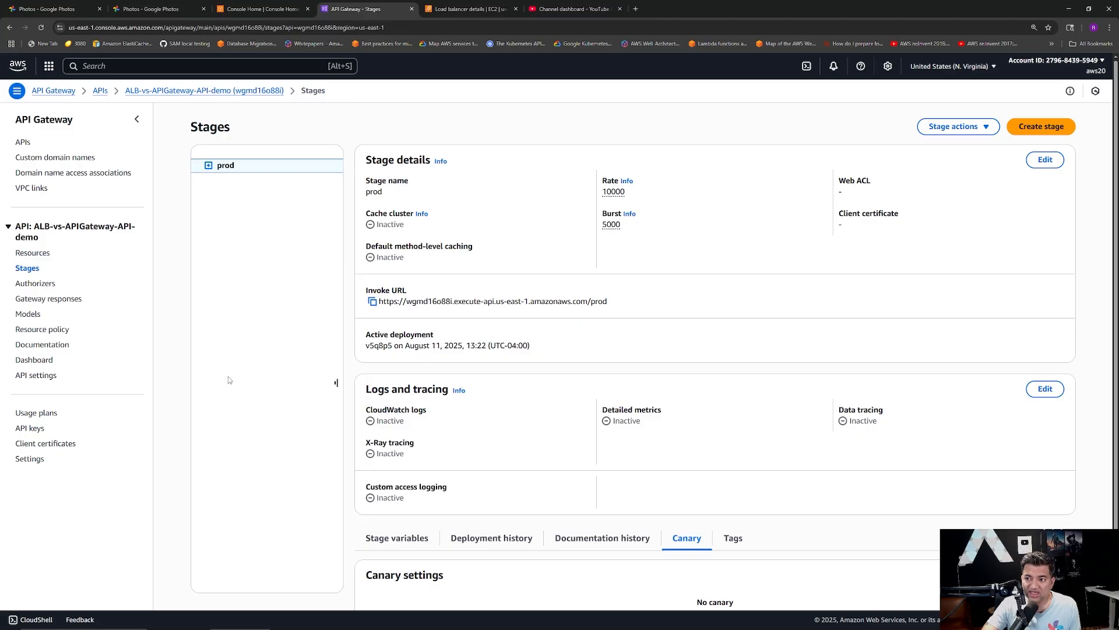
mouse_move(958, 126)
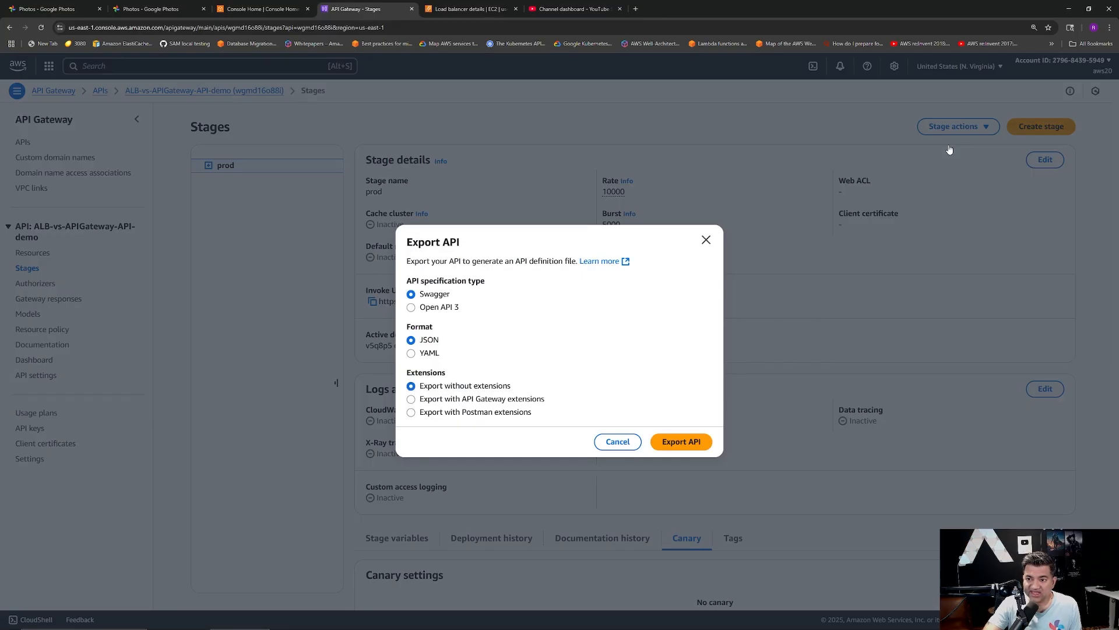
mouse_move(448, 319)
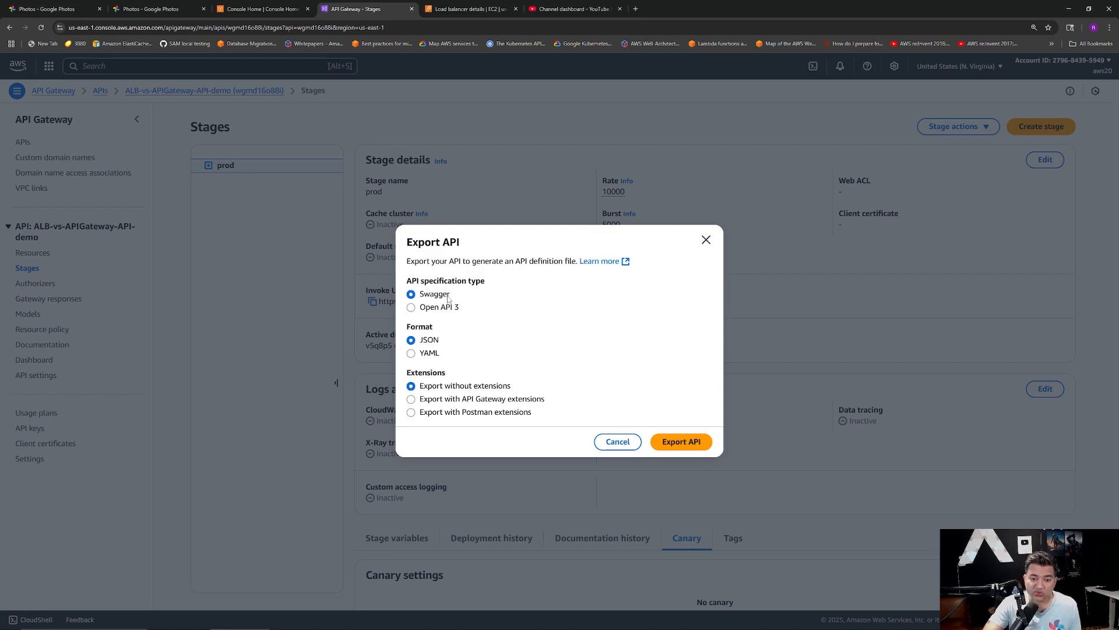
mouse_move(545, 338)
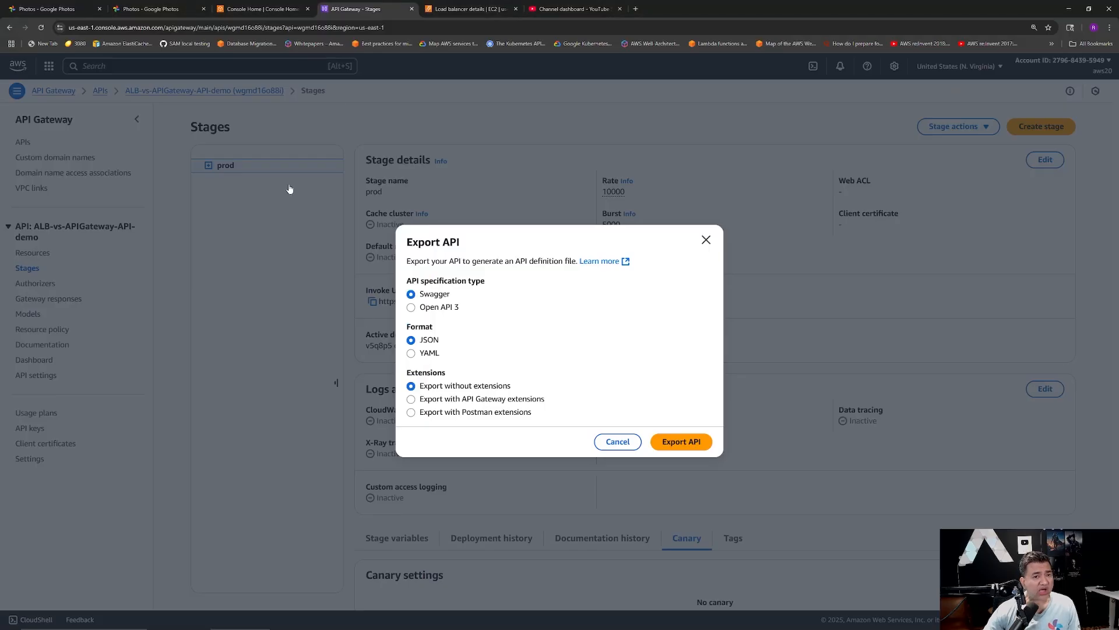
Return to the Application Load Balancer estimate and bring up the LCU inputs section.
left_click(739, 8)
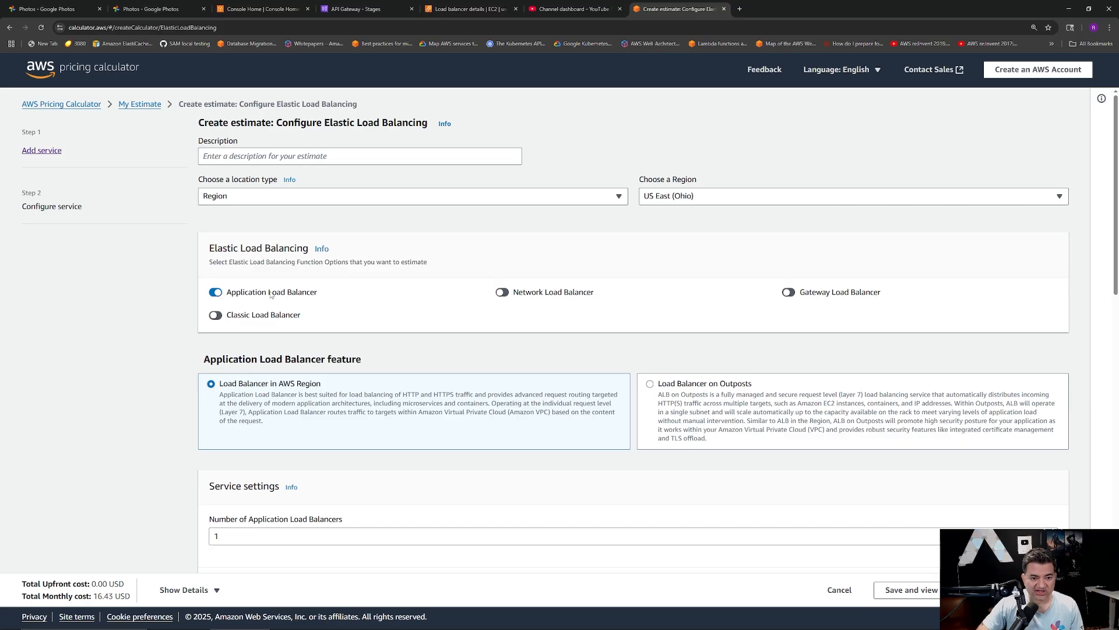
scroll("down", 3)
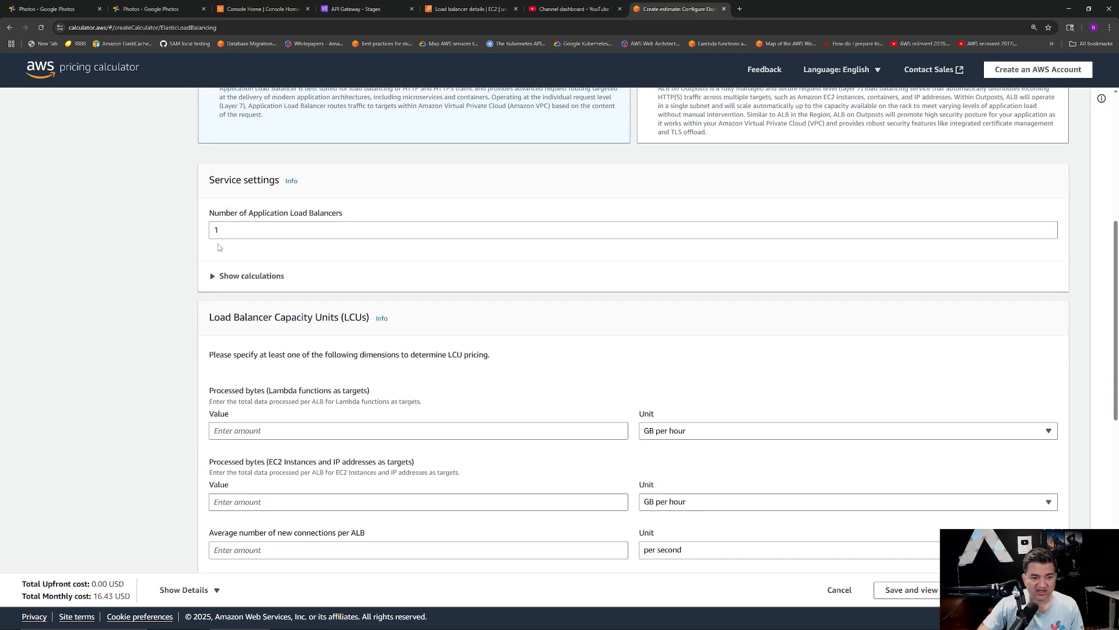
scroll("down", 3)
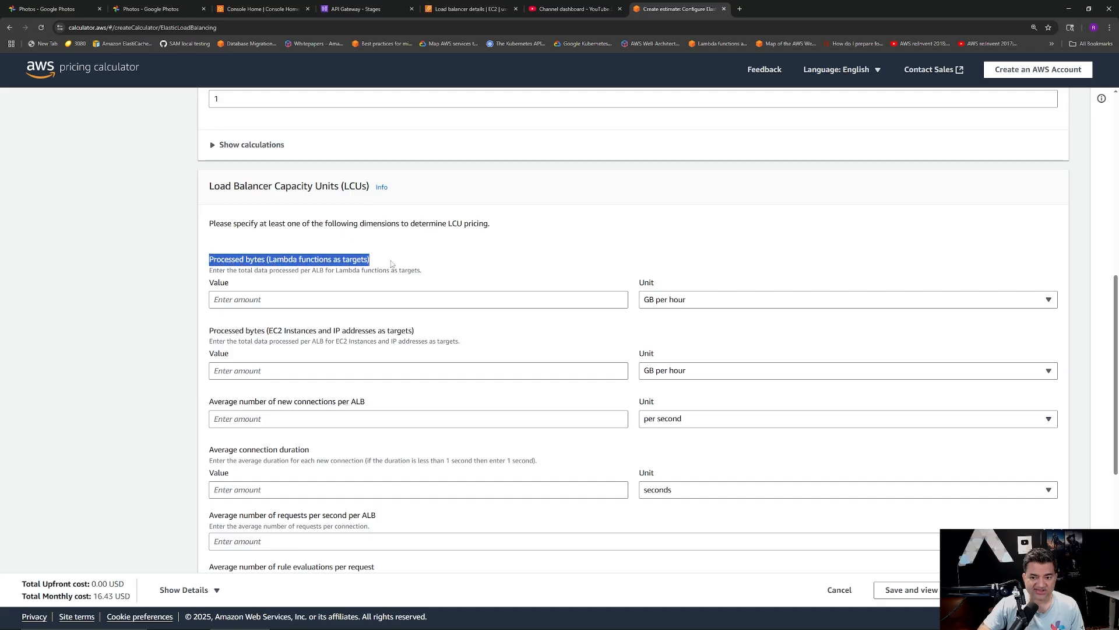
Enter ALB LCU usage (1 GB/hour) and read the 14.60 USD monthly LCU charge.
type("10")
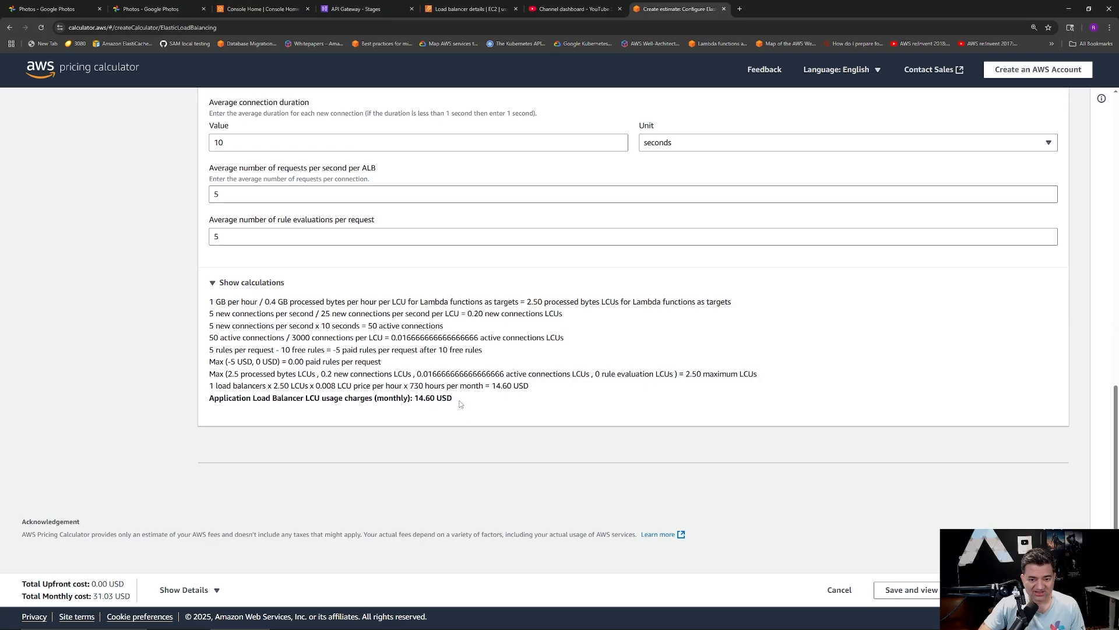
double_click(431, 397)
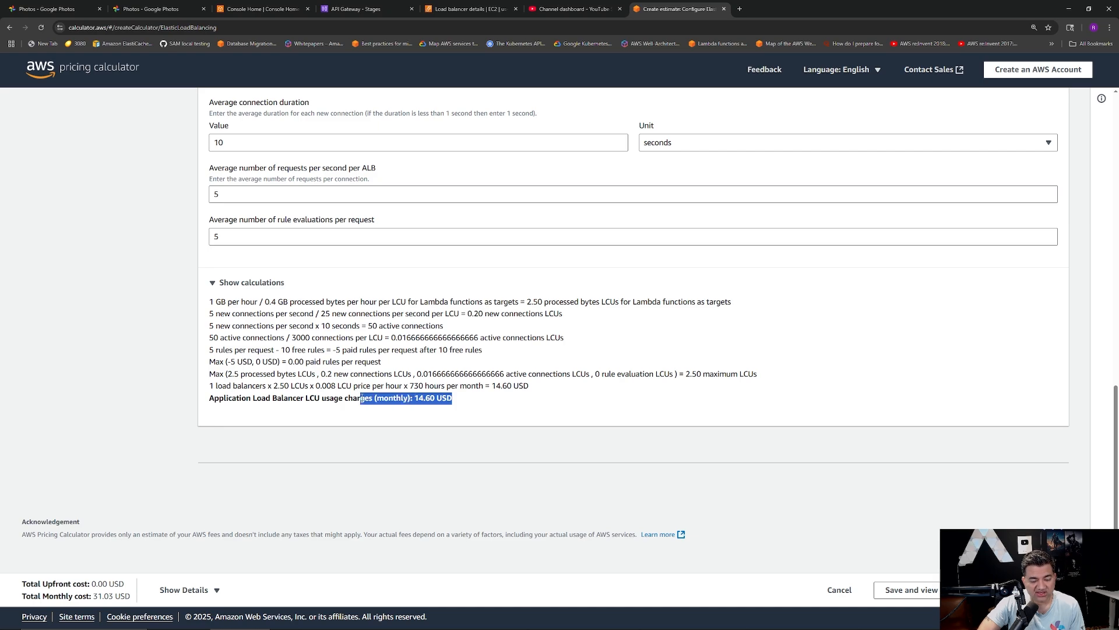
mouse_move(564, 442)
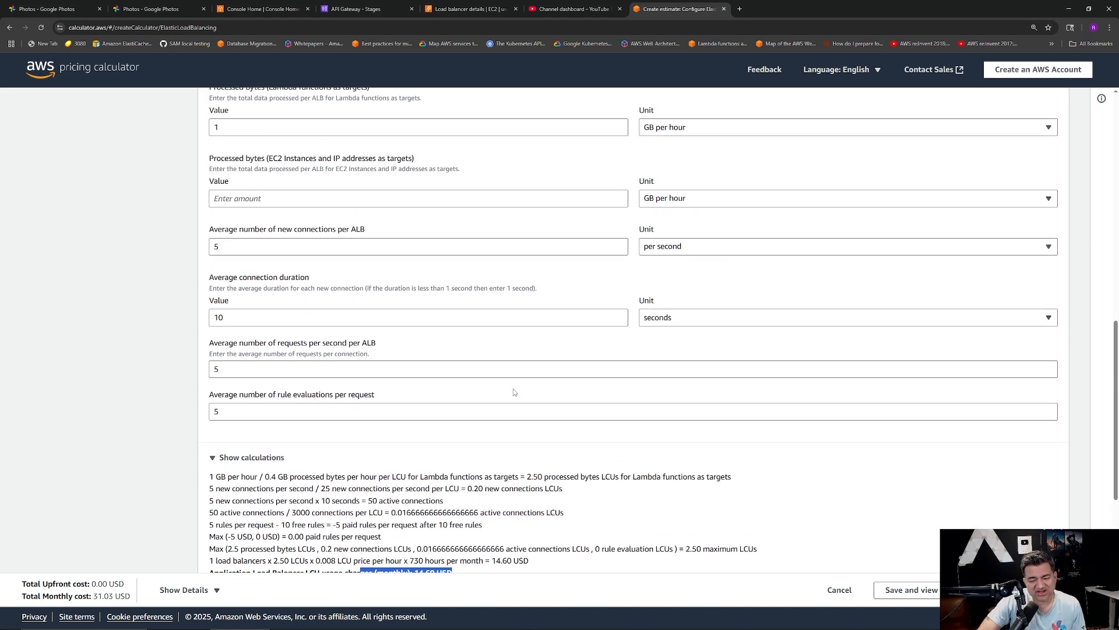
scroll("down", 3)
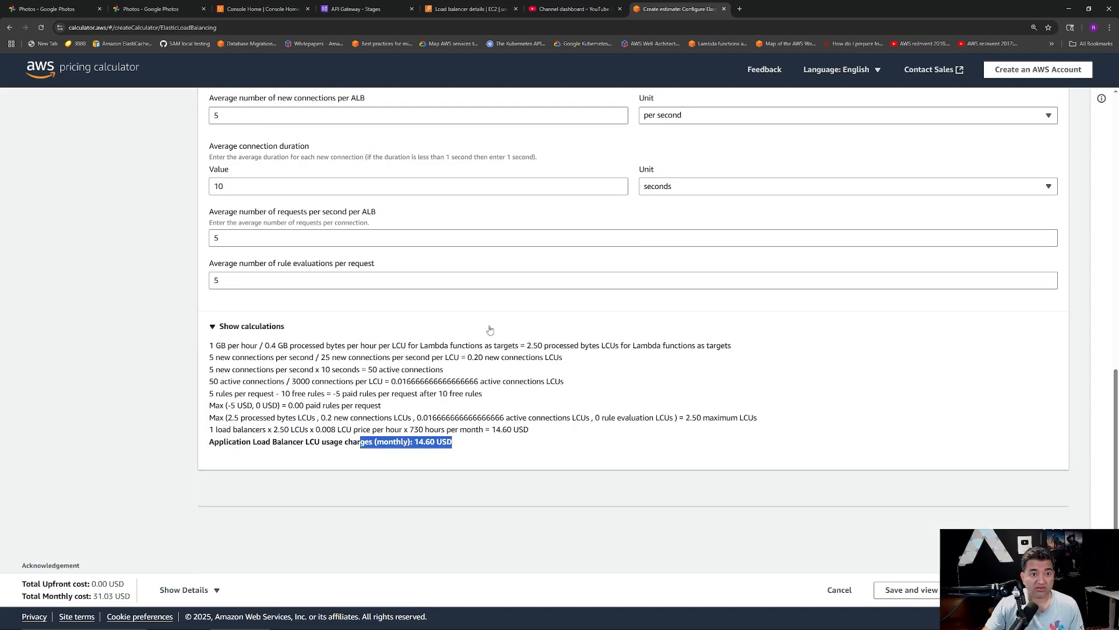
Return to the API Gateway prod stage and cancel the Export API dialog.
left_click(468, 8)
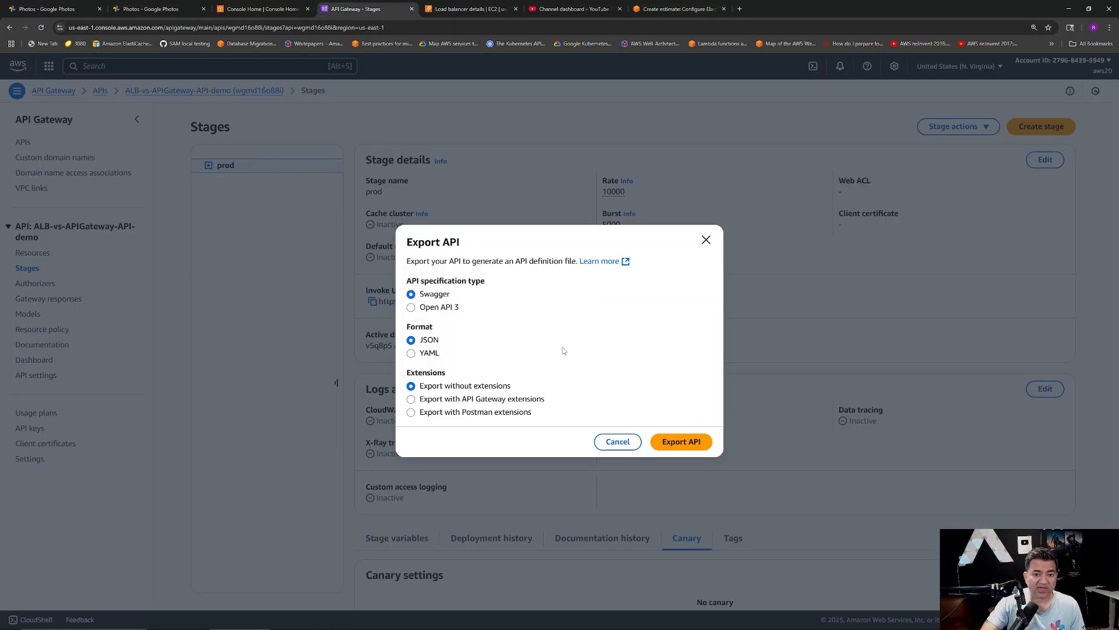
left_click(617, 441)
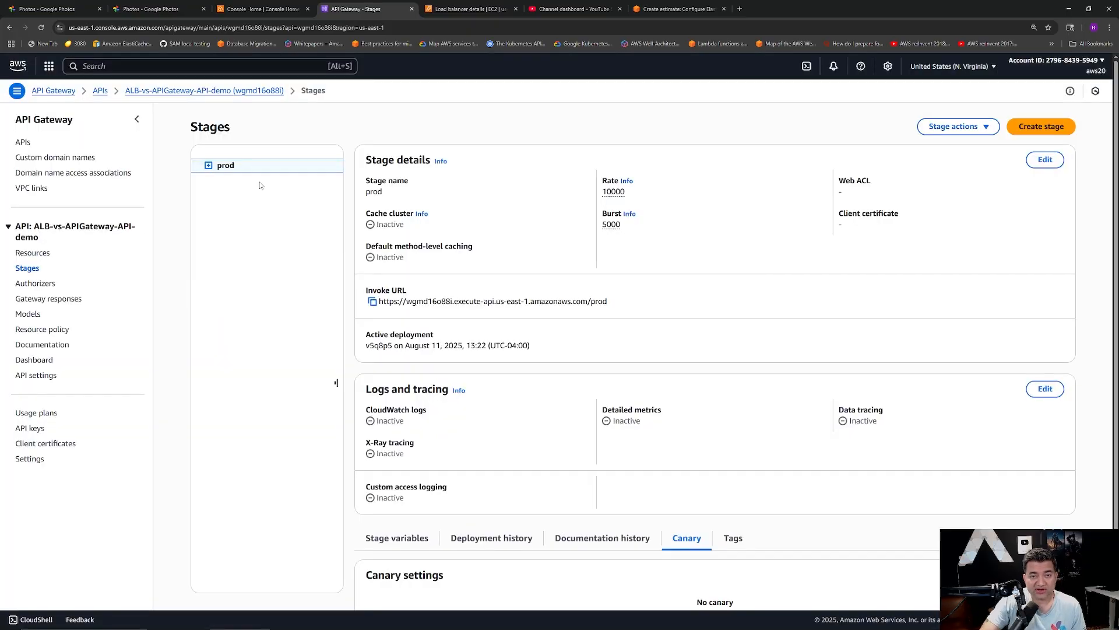